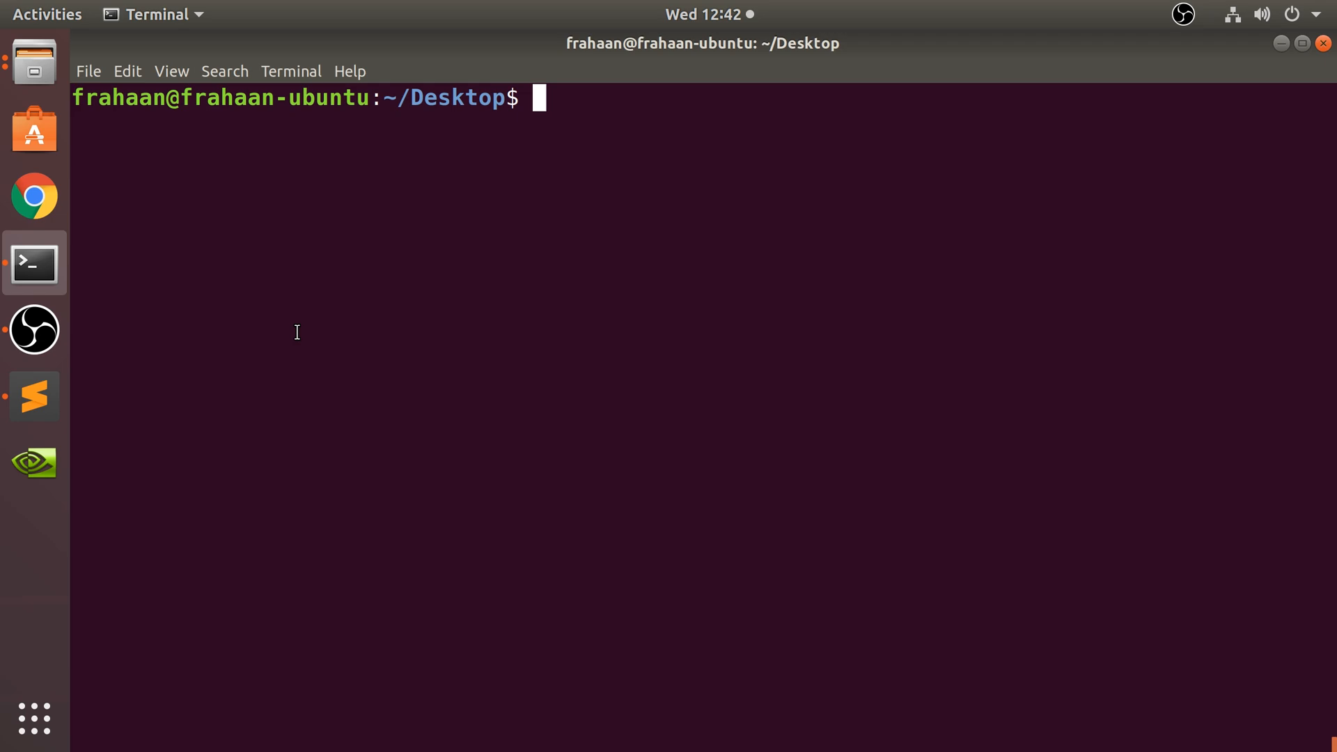
Bring Sublime Text forward from the dock to show the test.sh script
click(33, 330)
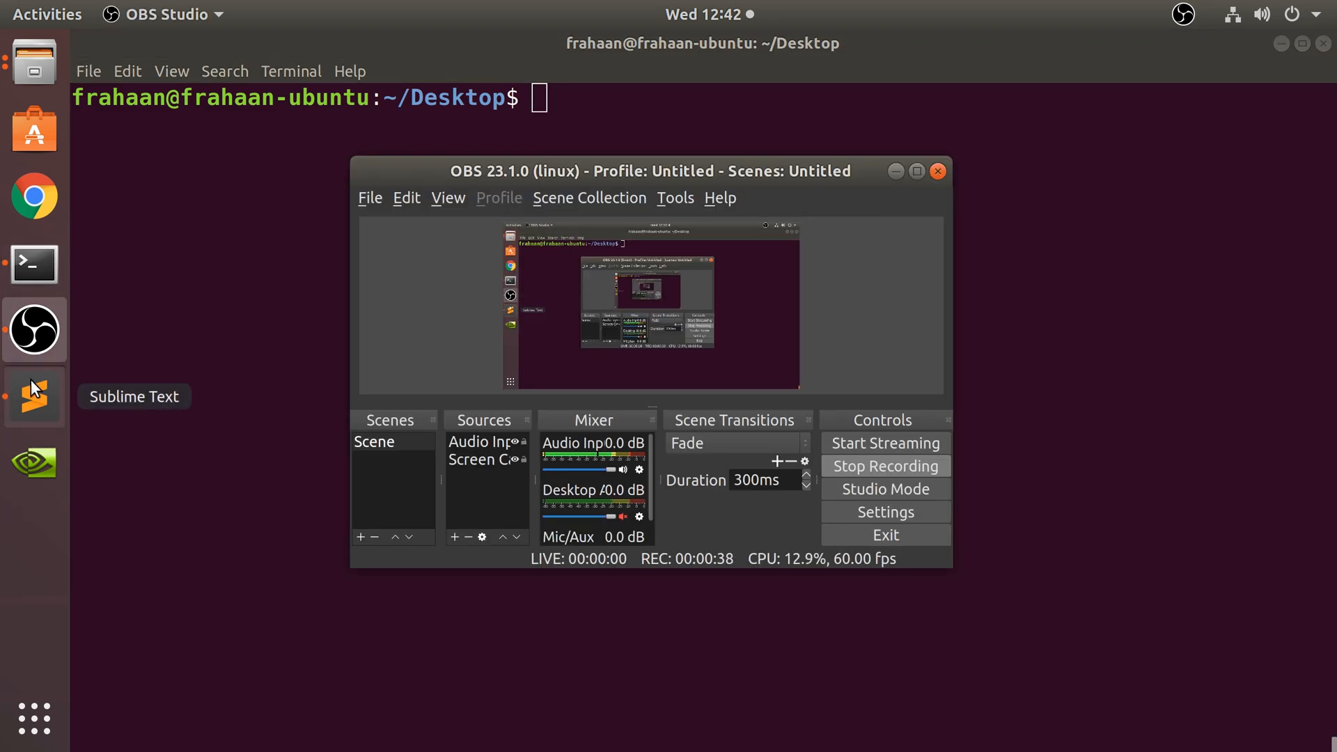
click(33, 397)
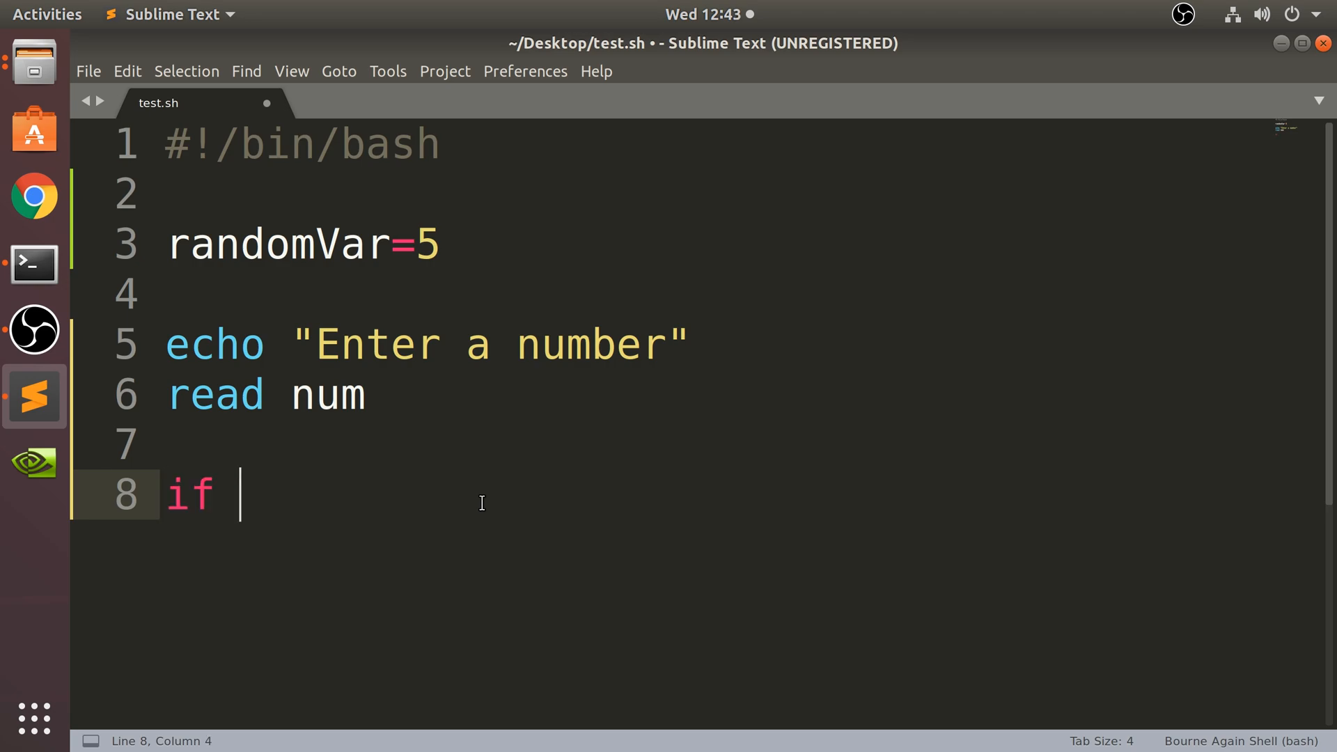
Write the if condition [ $num -eq 1 ]; then in place of the randomVar line
text([])
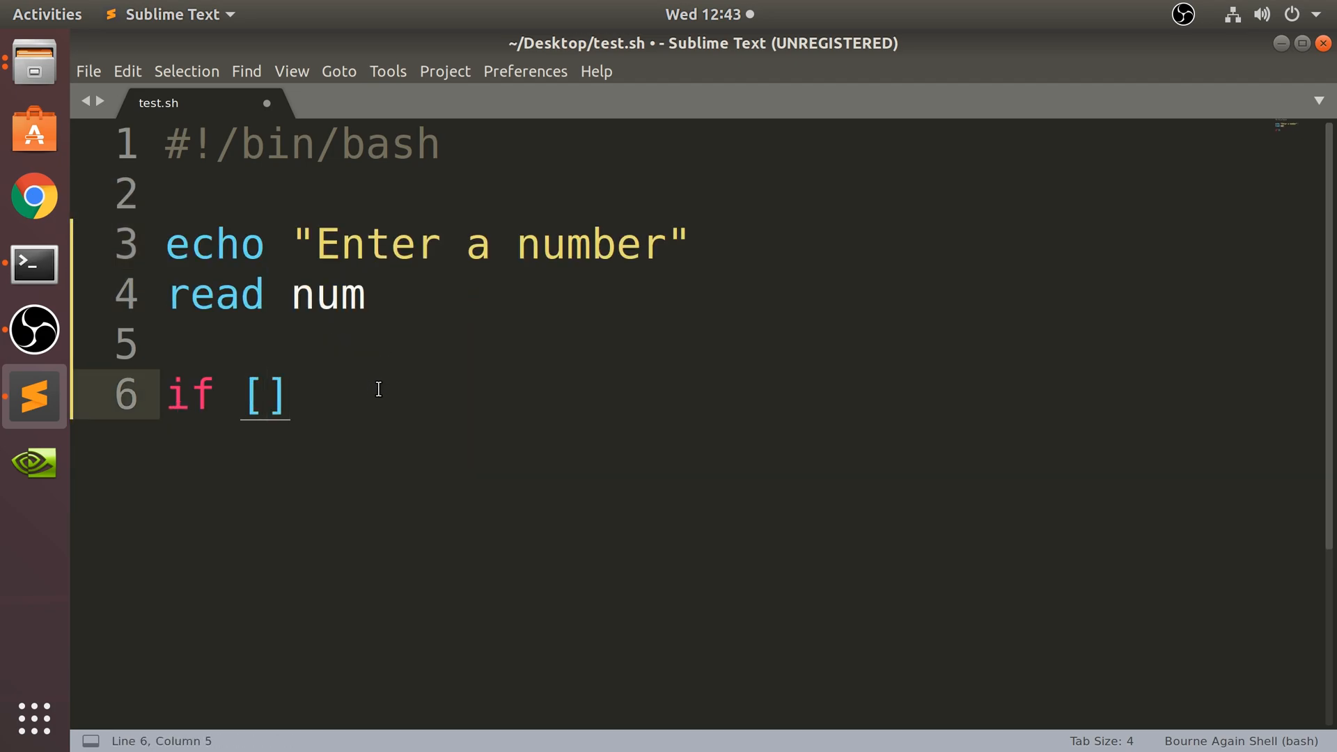
text($n)
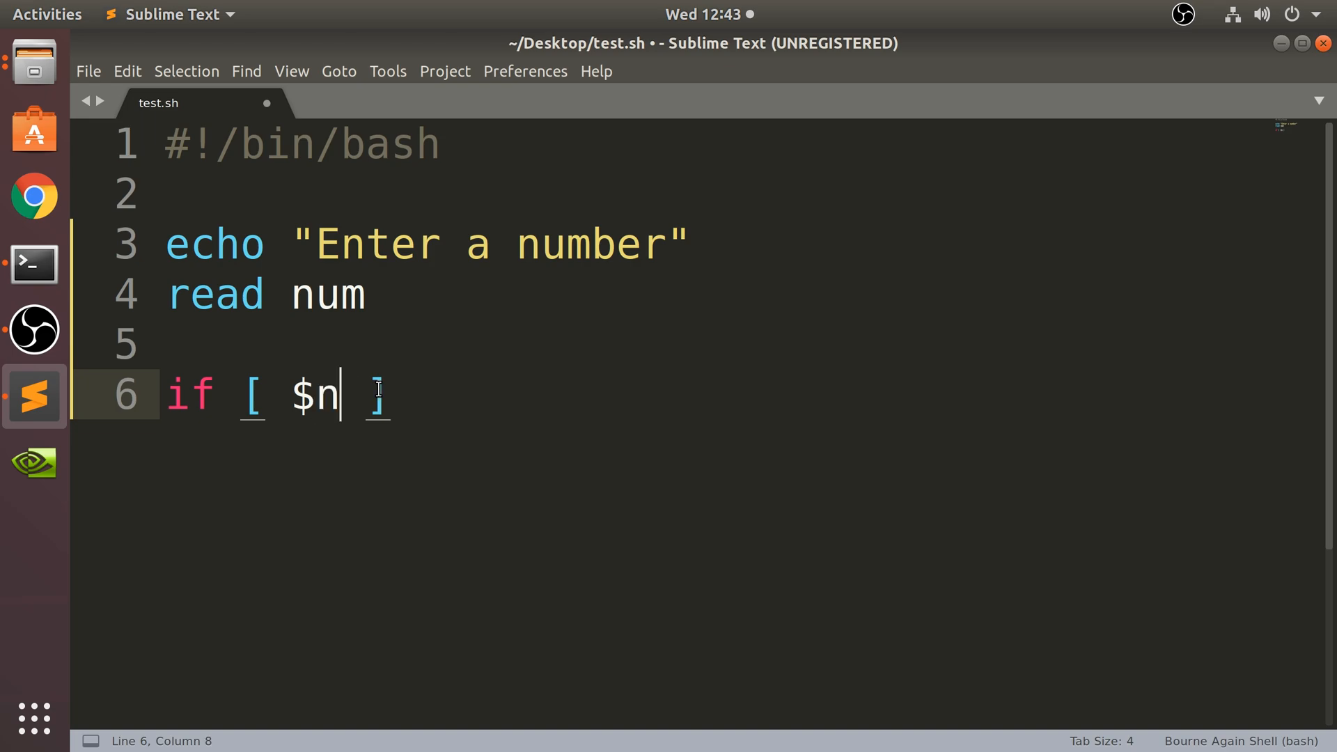
text(um -e)
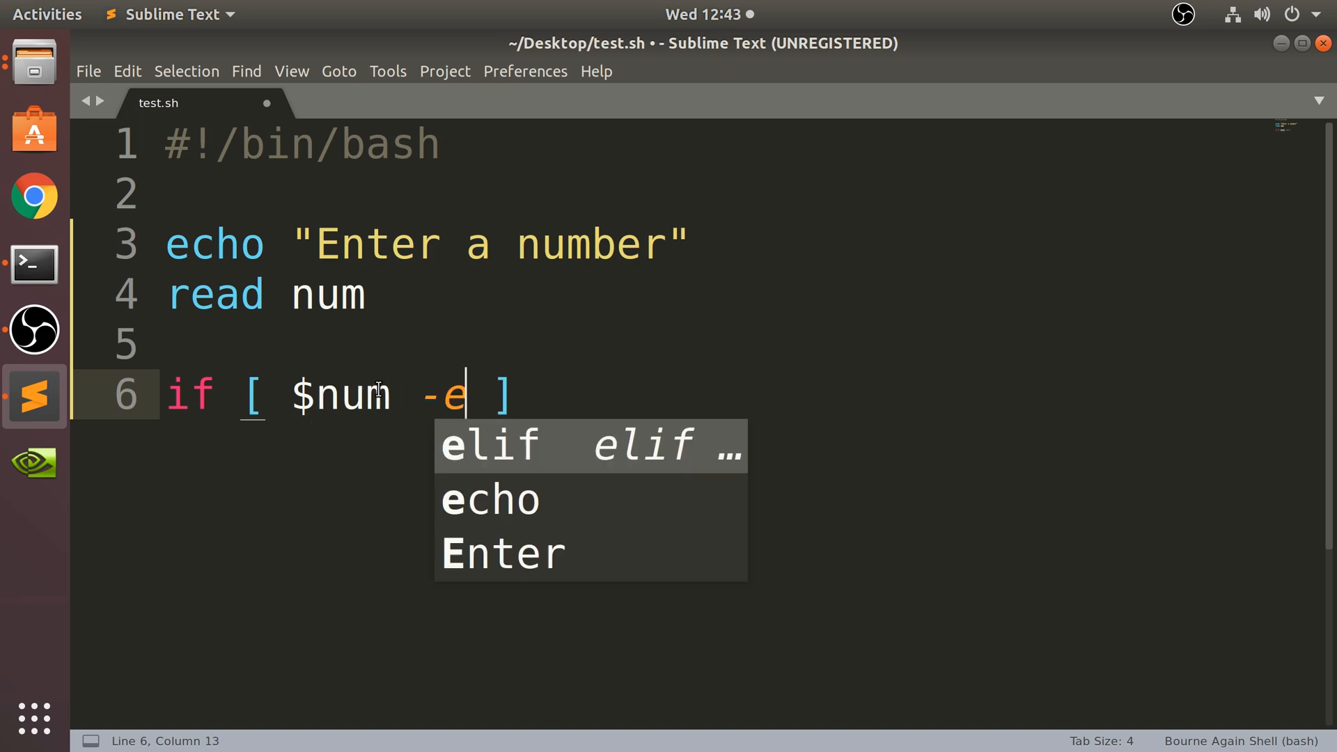
text(q)
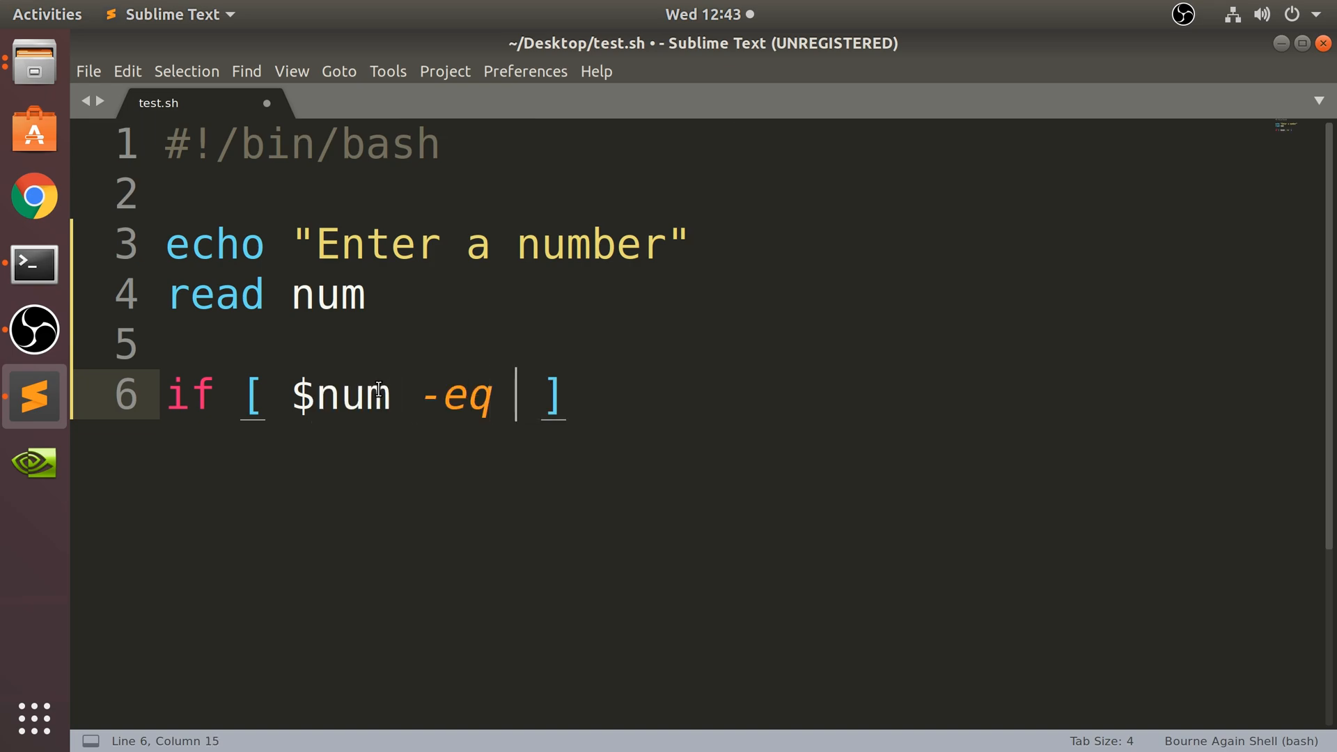
text(1)
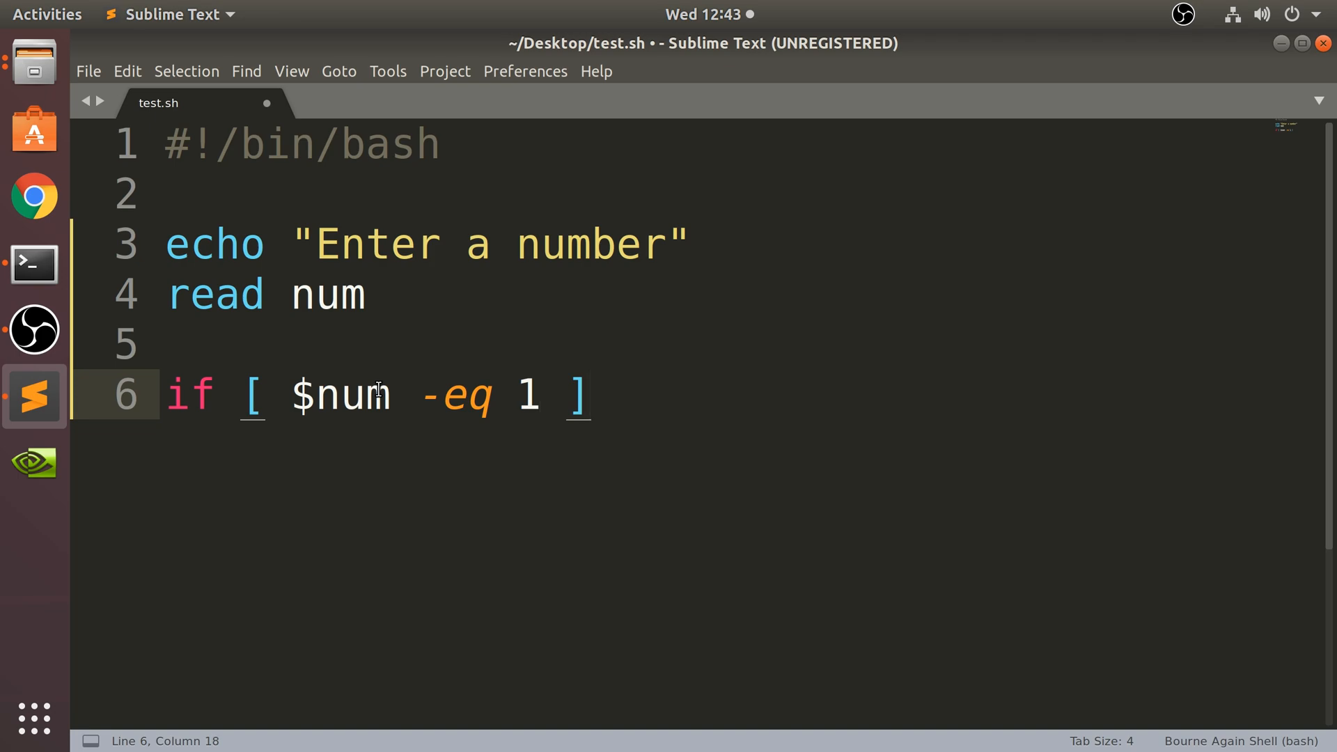
text(; then)
text(echo)
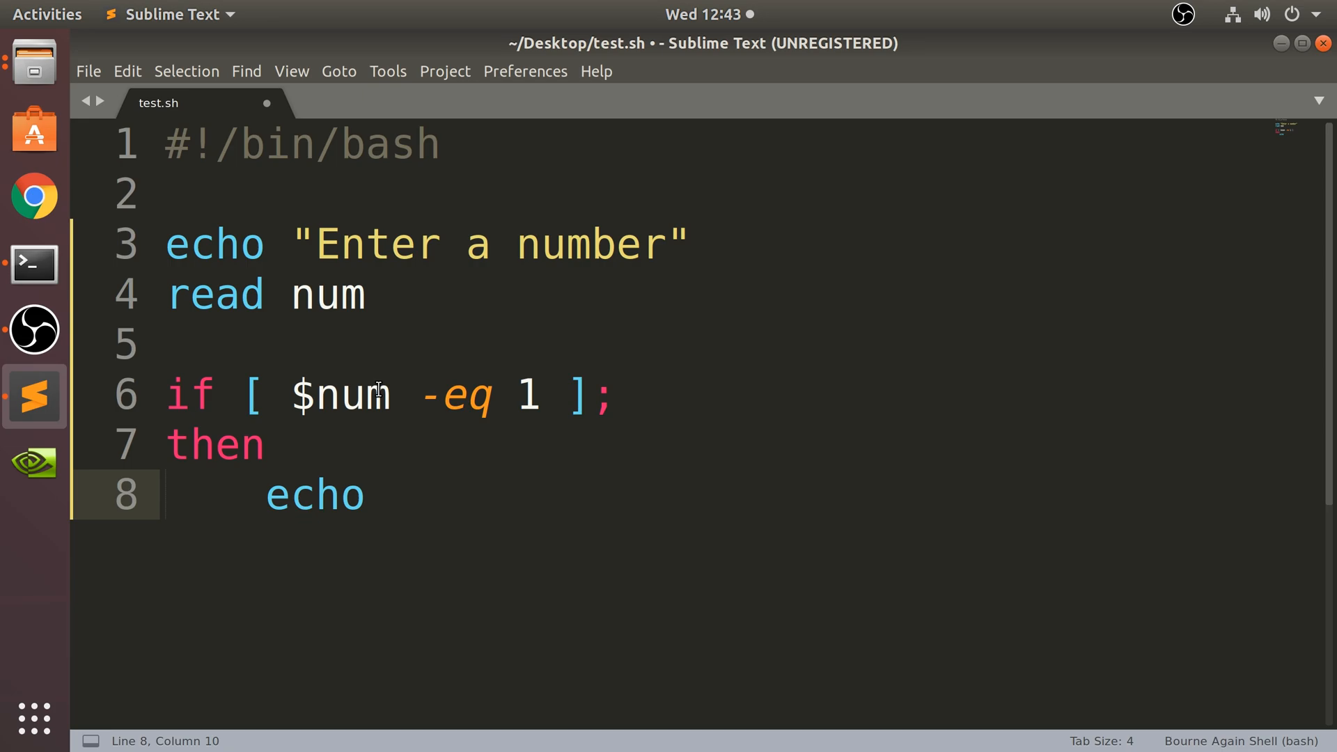
Echo "This is 1" in the if branch and begin an elif snippet
text(")
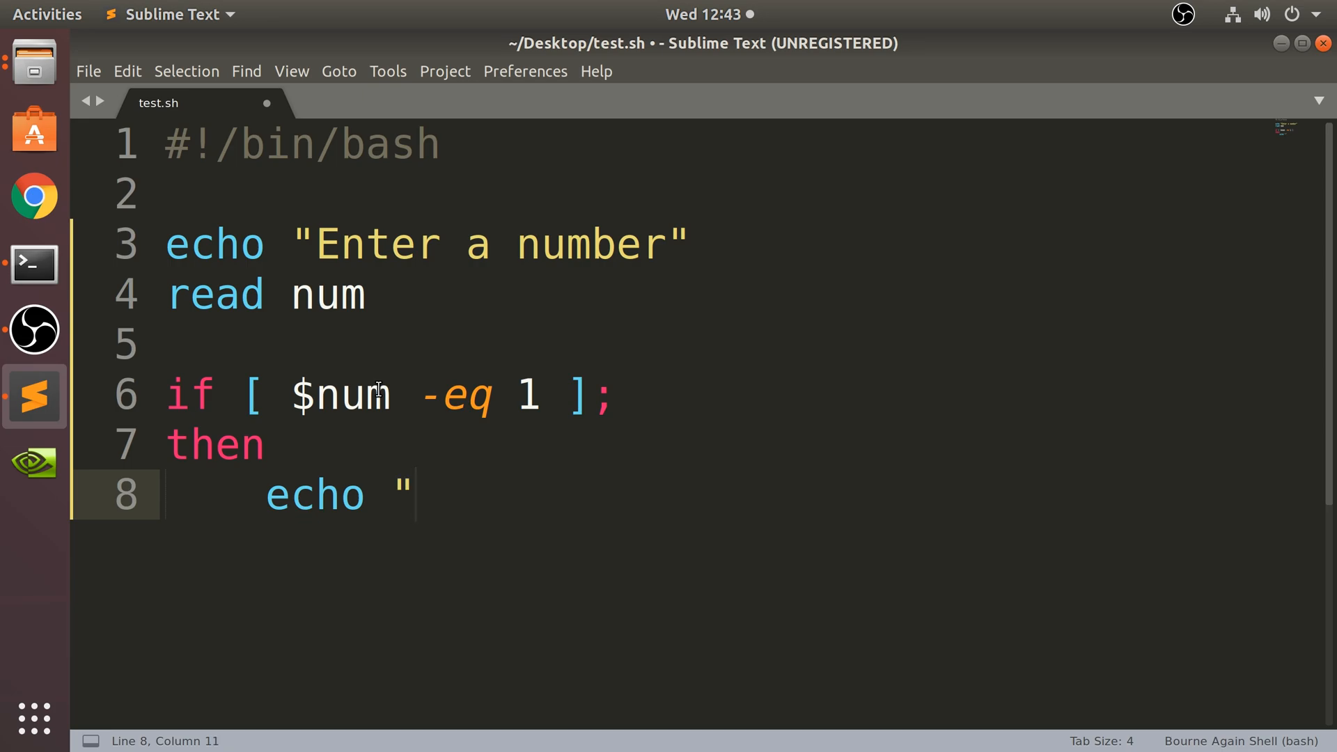
text(This is)
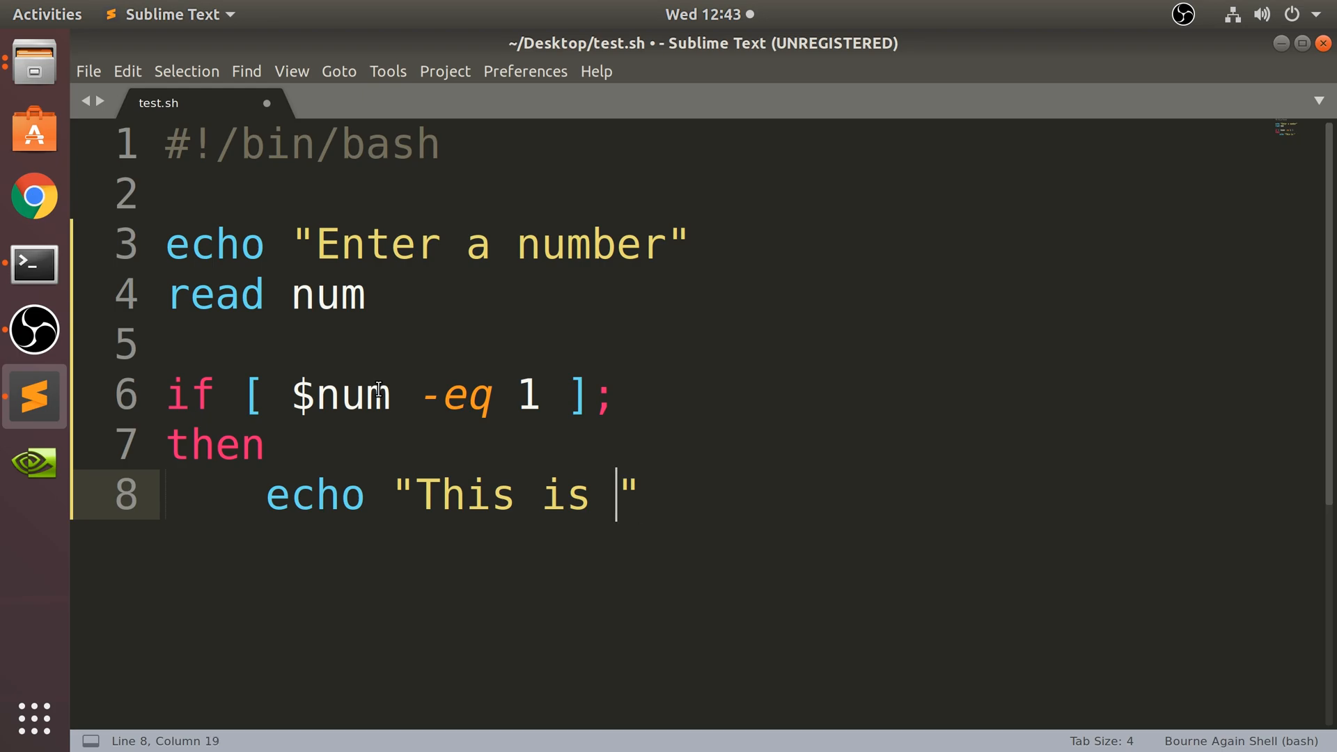
text(1)
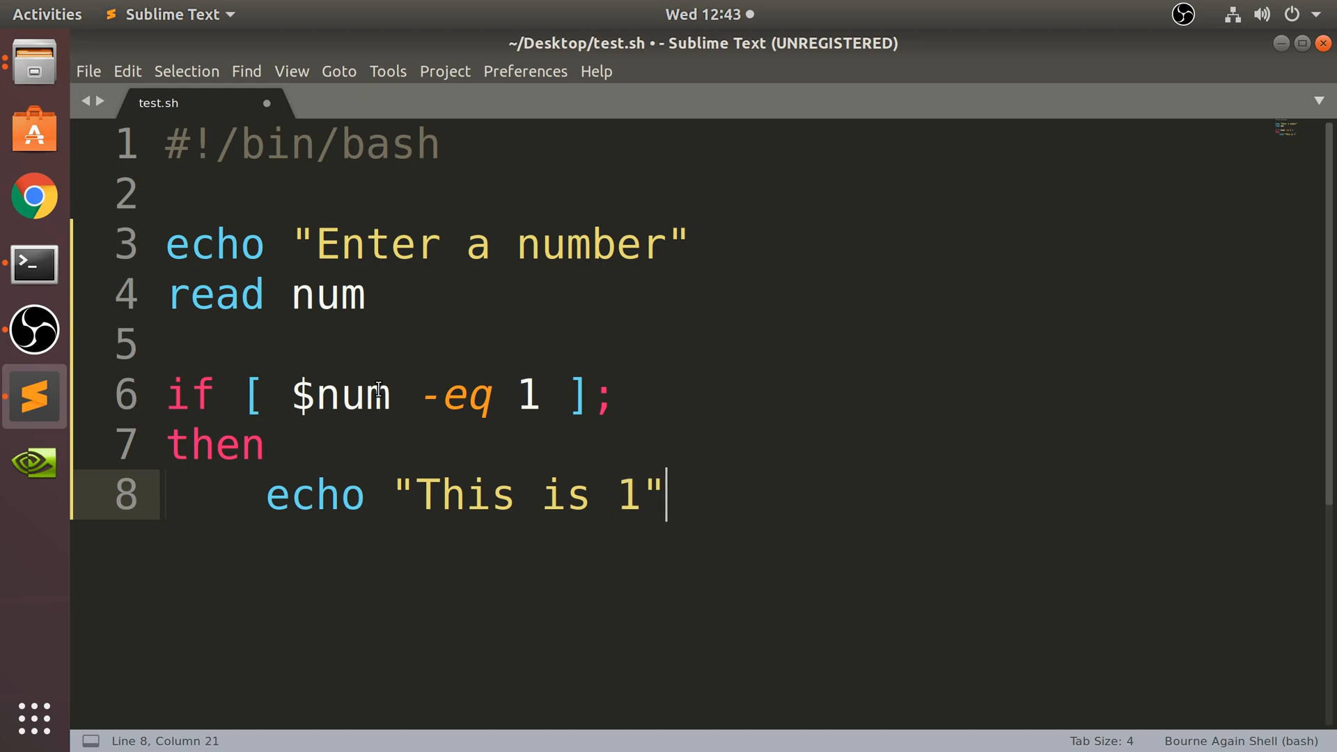
text(elif [ condition ]];)
text(then)
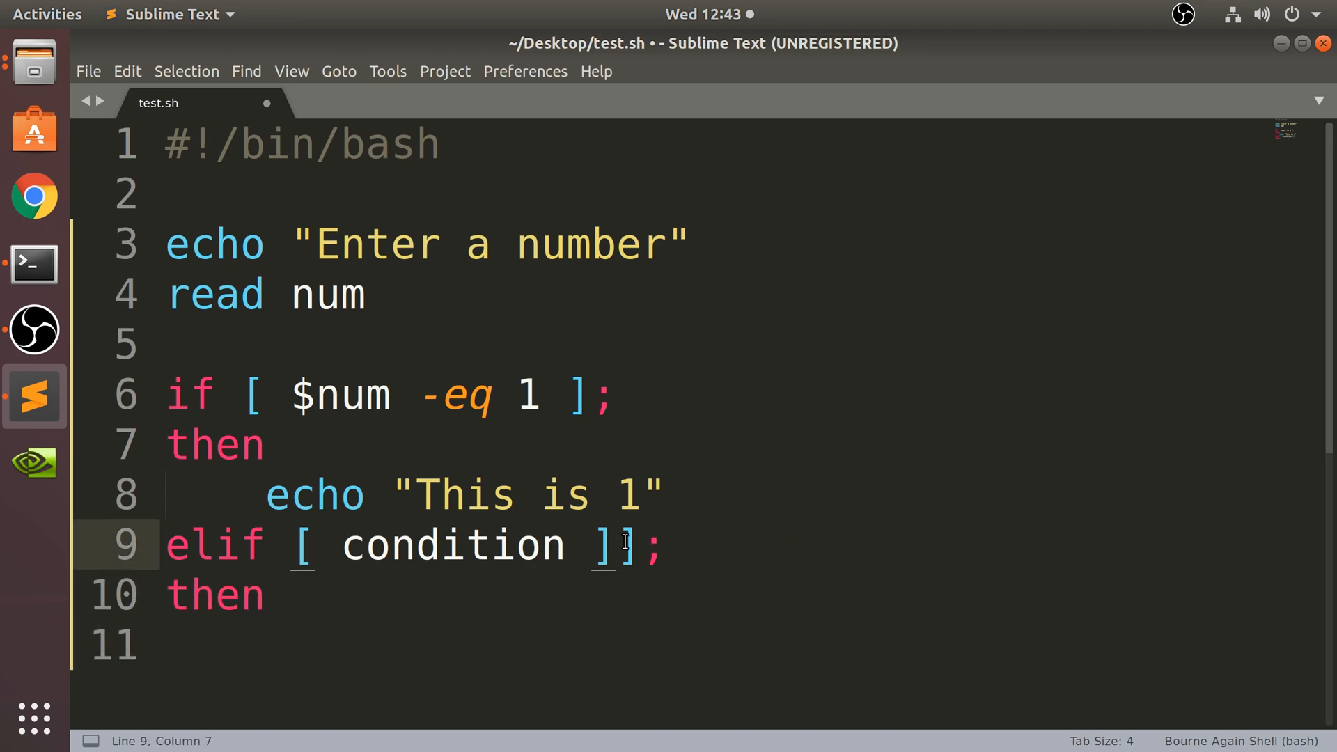
Make the elif test $num -eq 2 and echo "This is 2" inside it
double_click(452, 545)
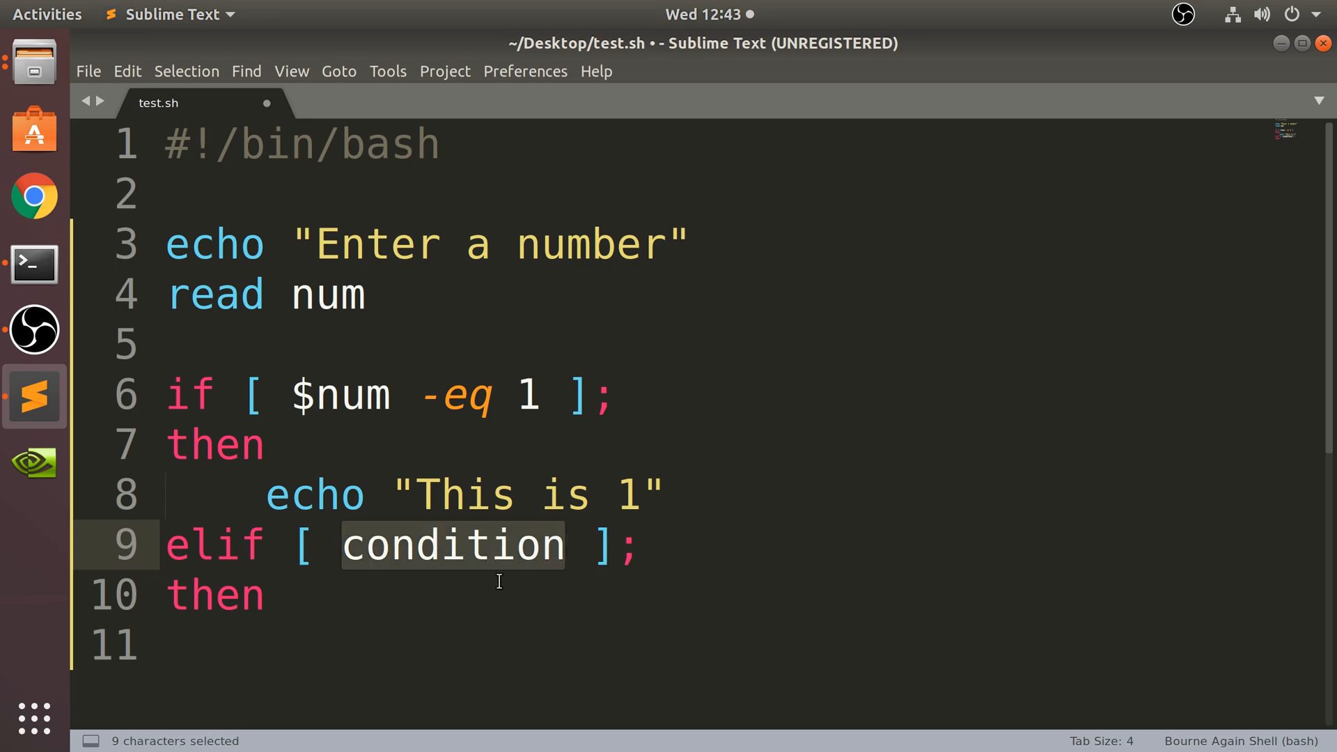
text($num -eq)
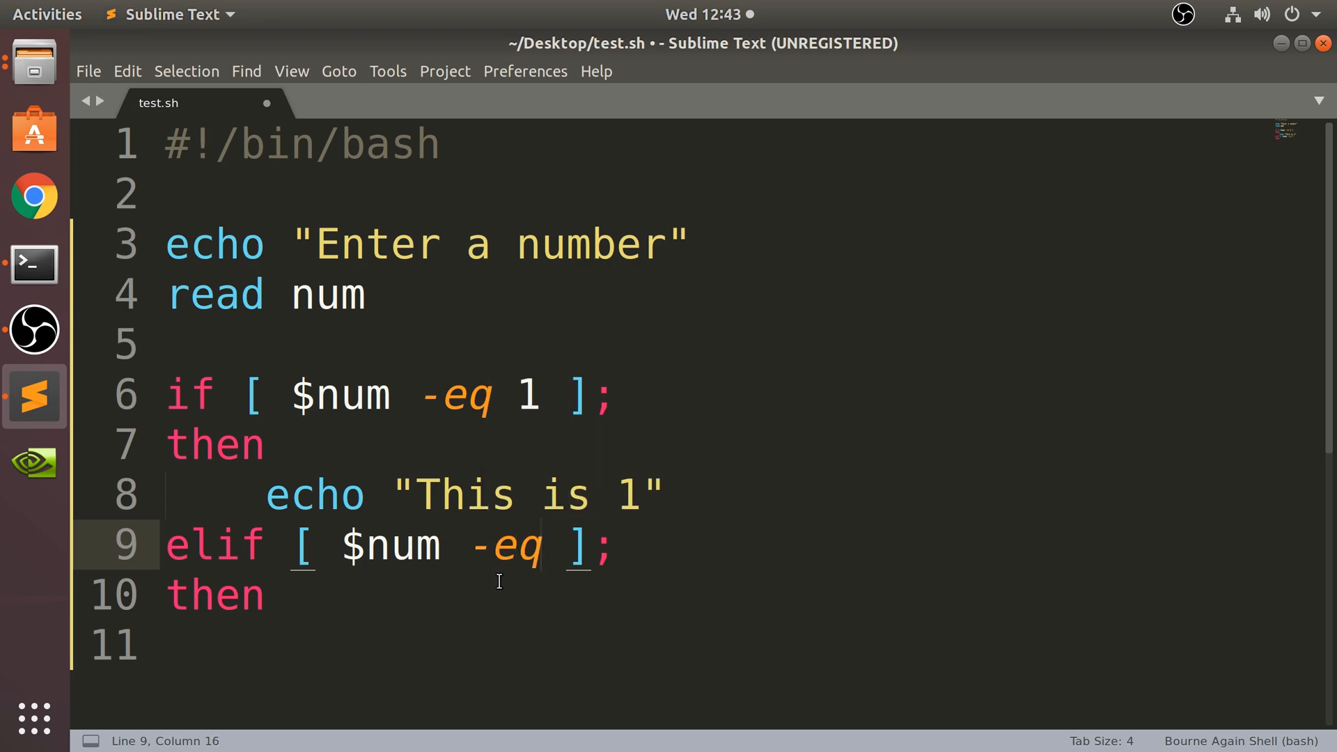
text(2)
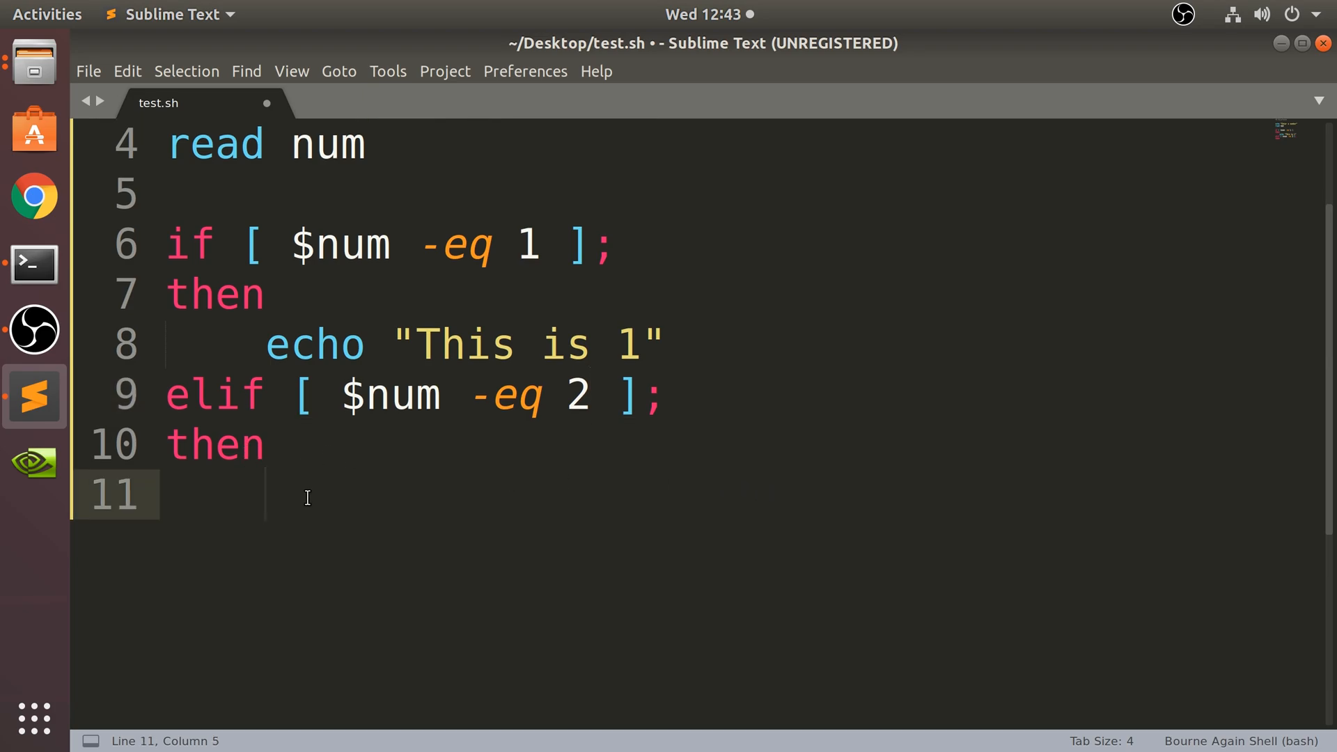
text(echo)
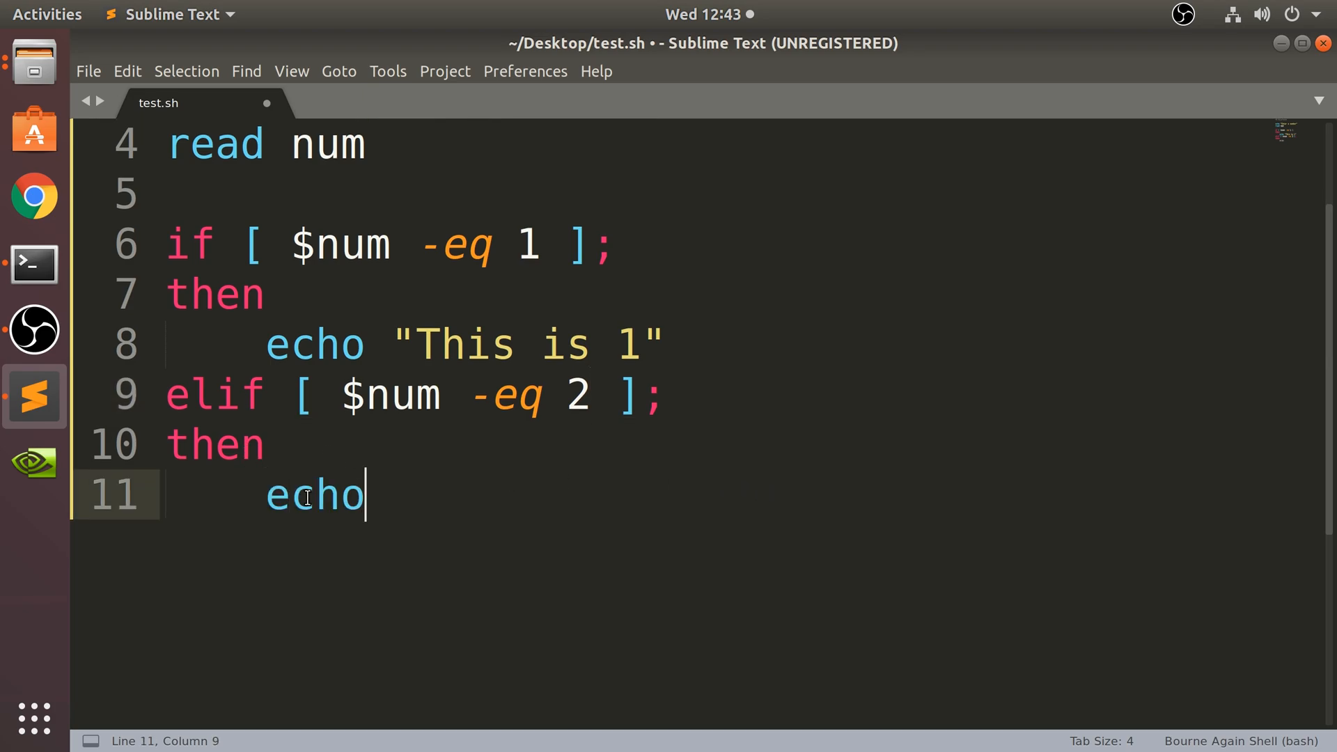
text("This si ")
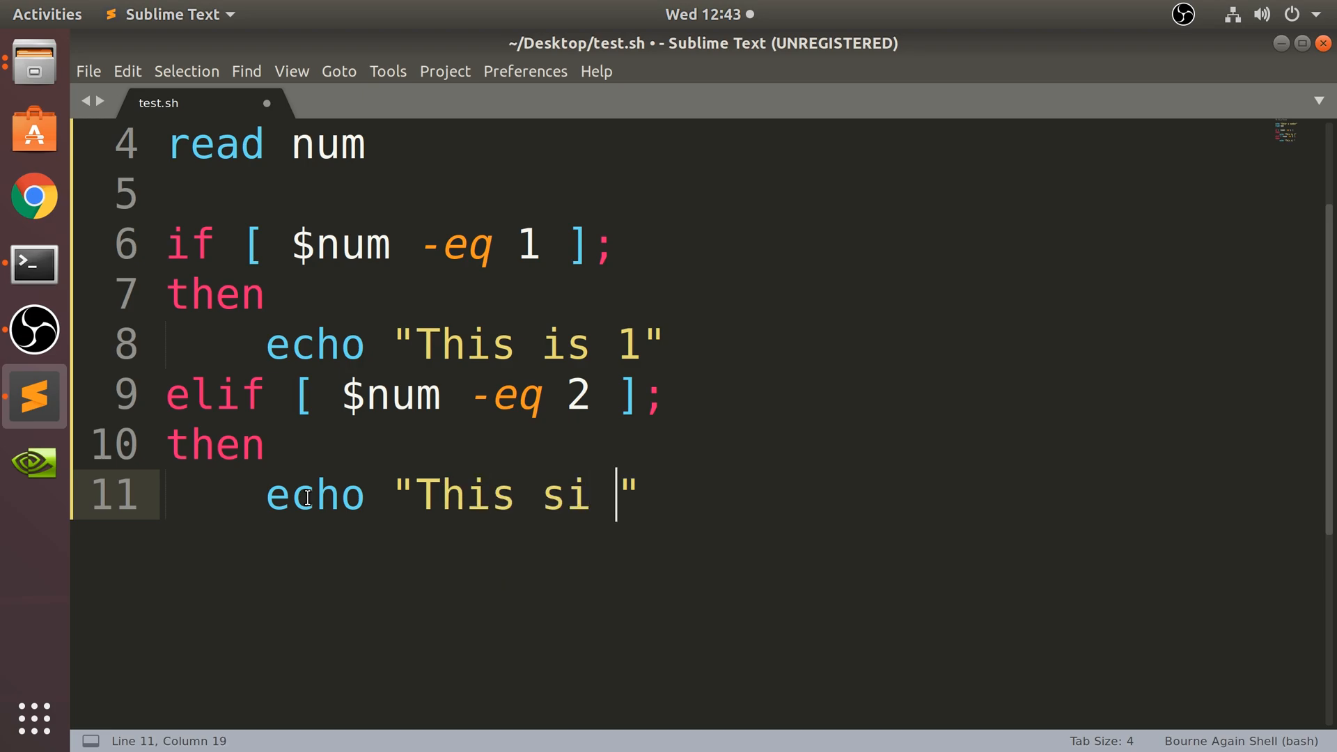
text(is 2)
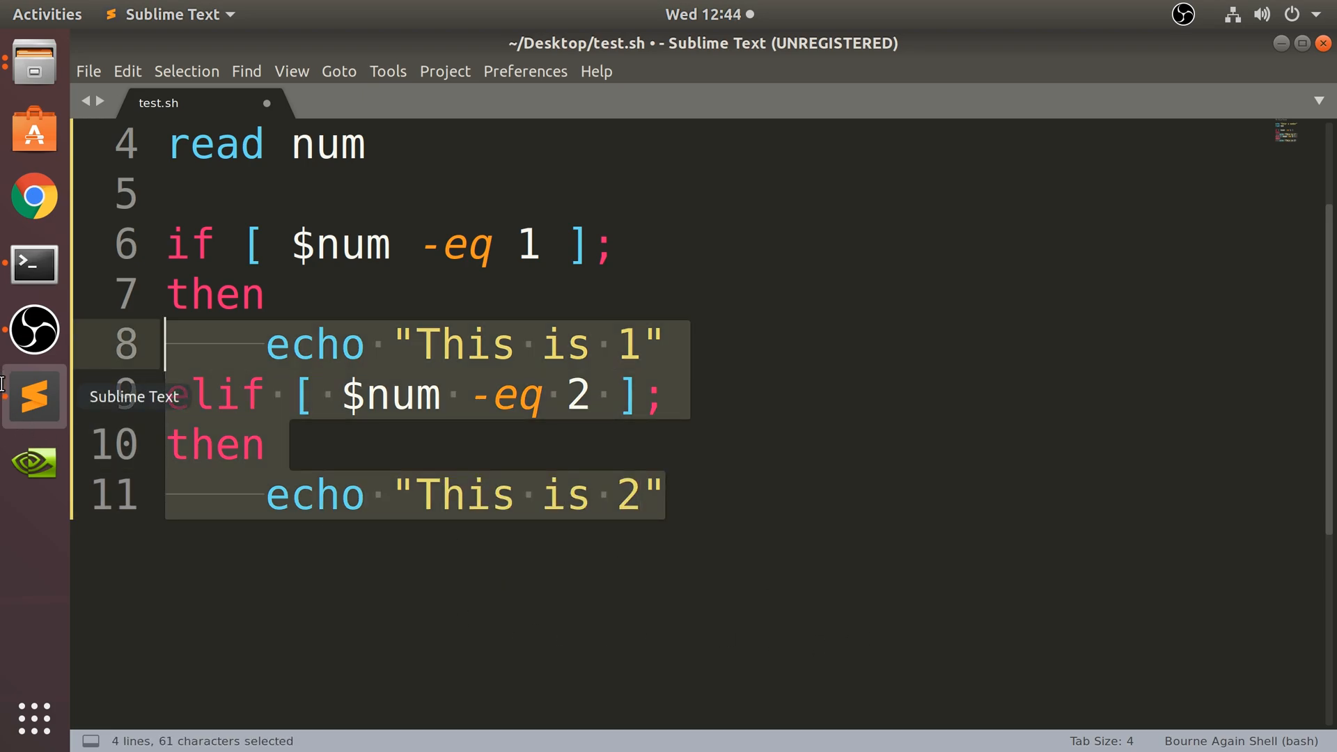
Add elif branches for 3, 4 and 5, an else echoing "Not valid", closing fi, and save test.sh
key(ctrl+v)
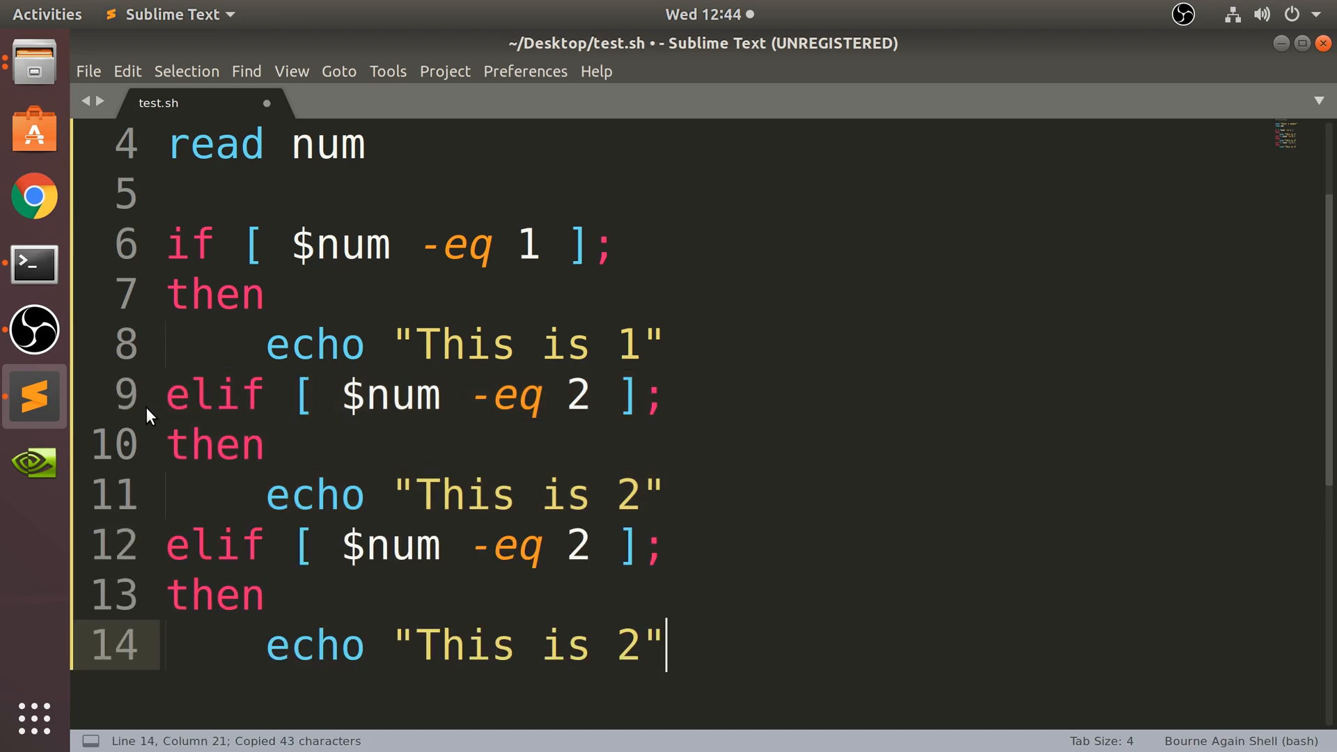
key(ctrl+v)
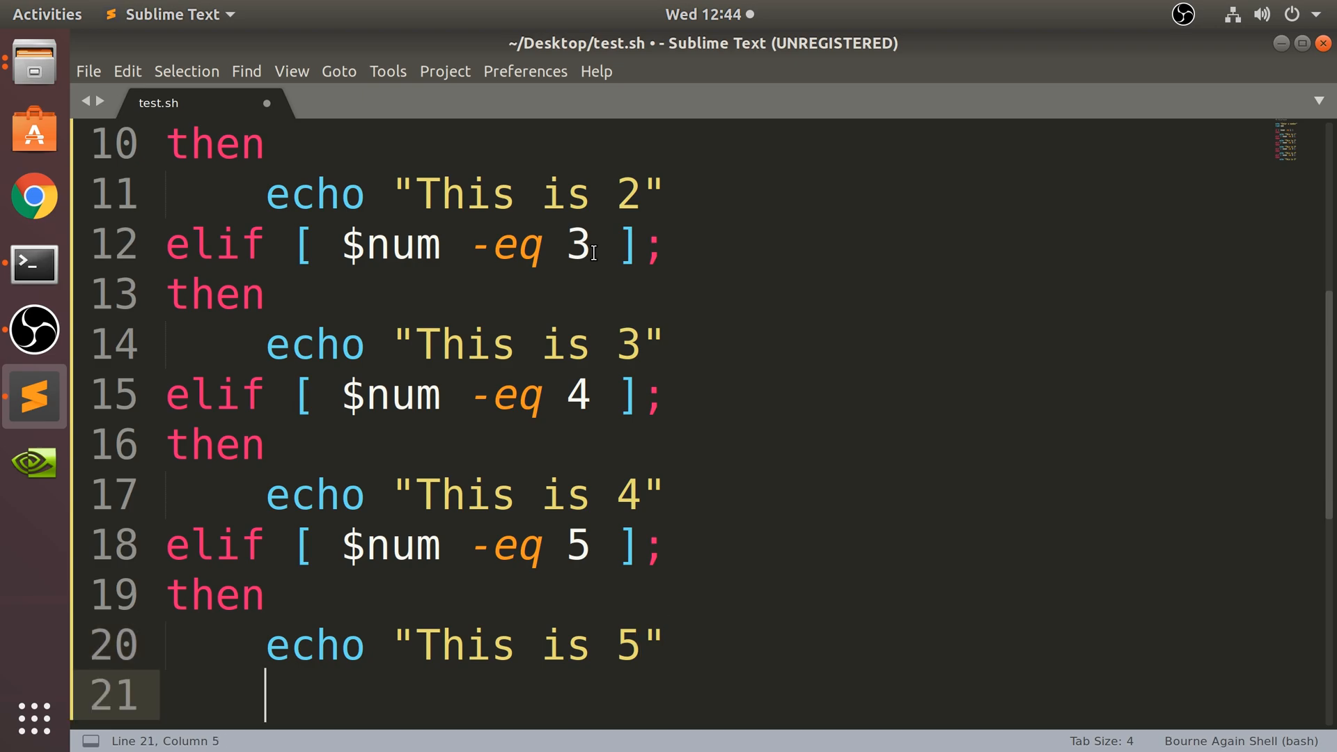
text(else)
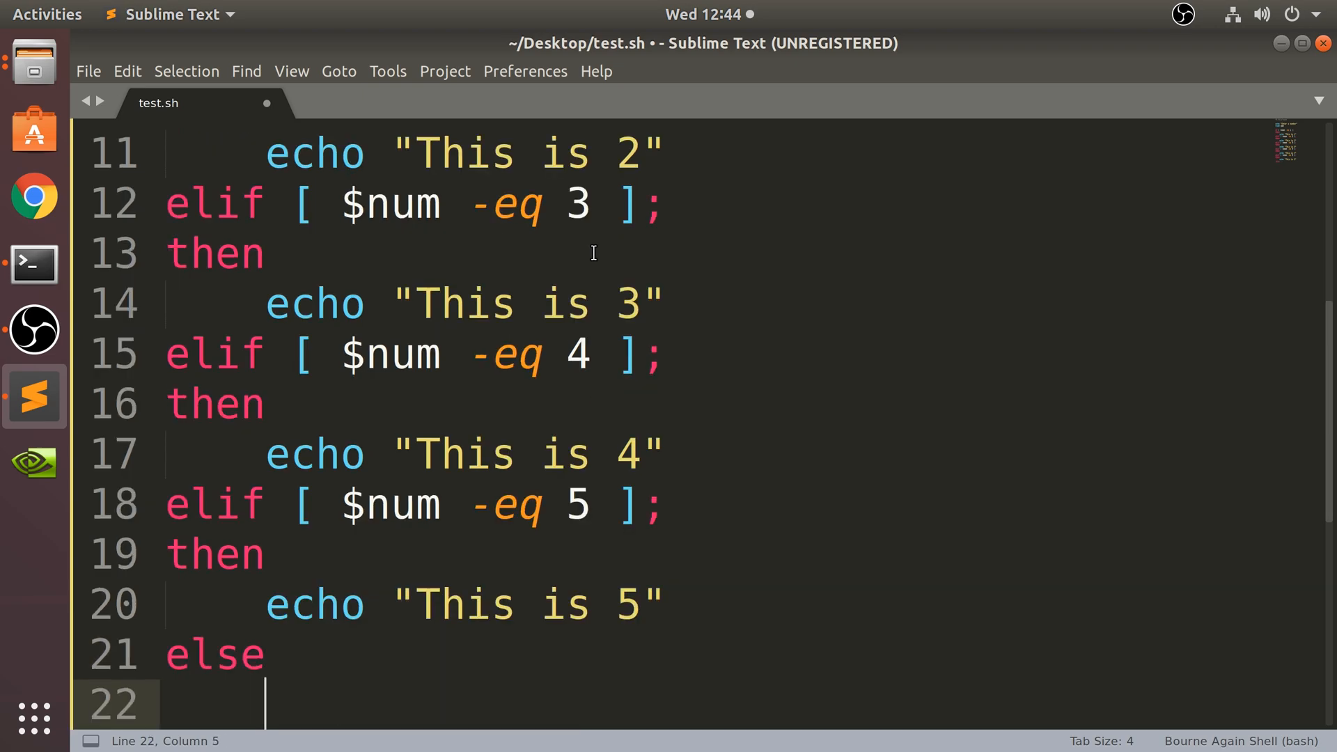
text(echo "Not valid)
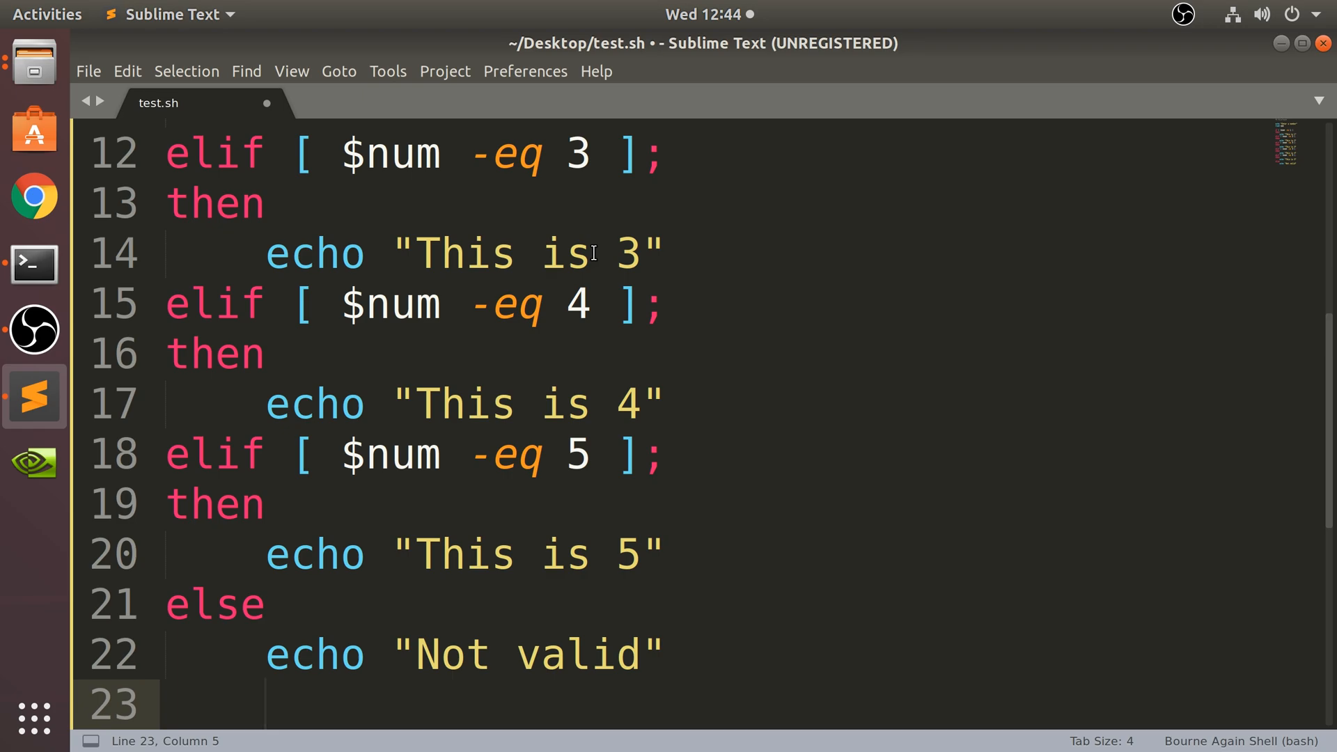
text(e)
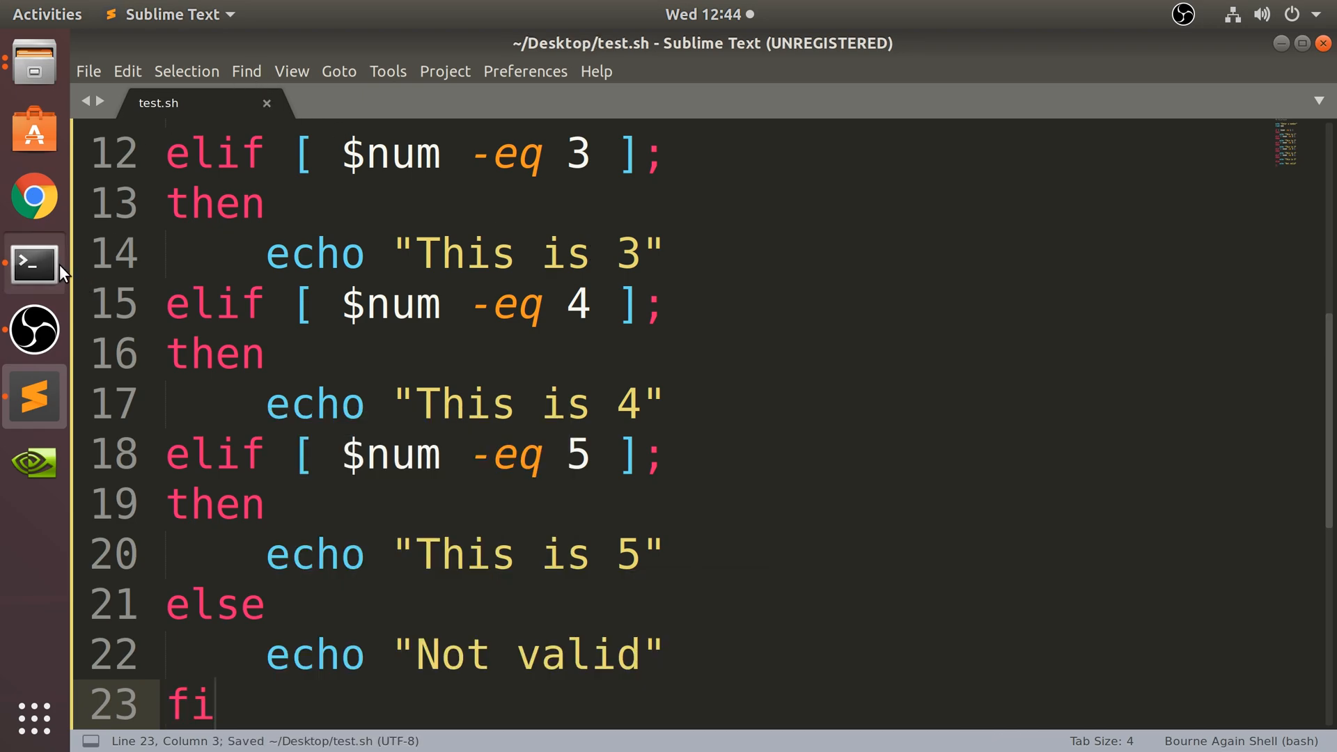
click(34, 263)
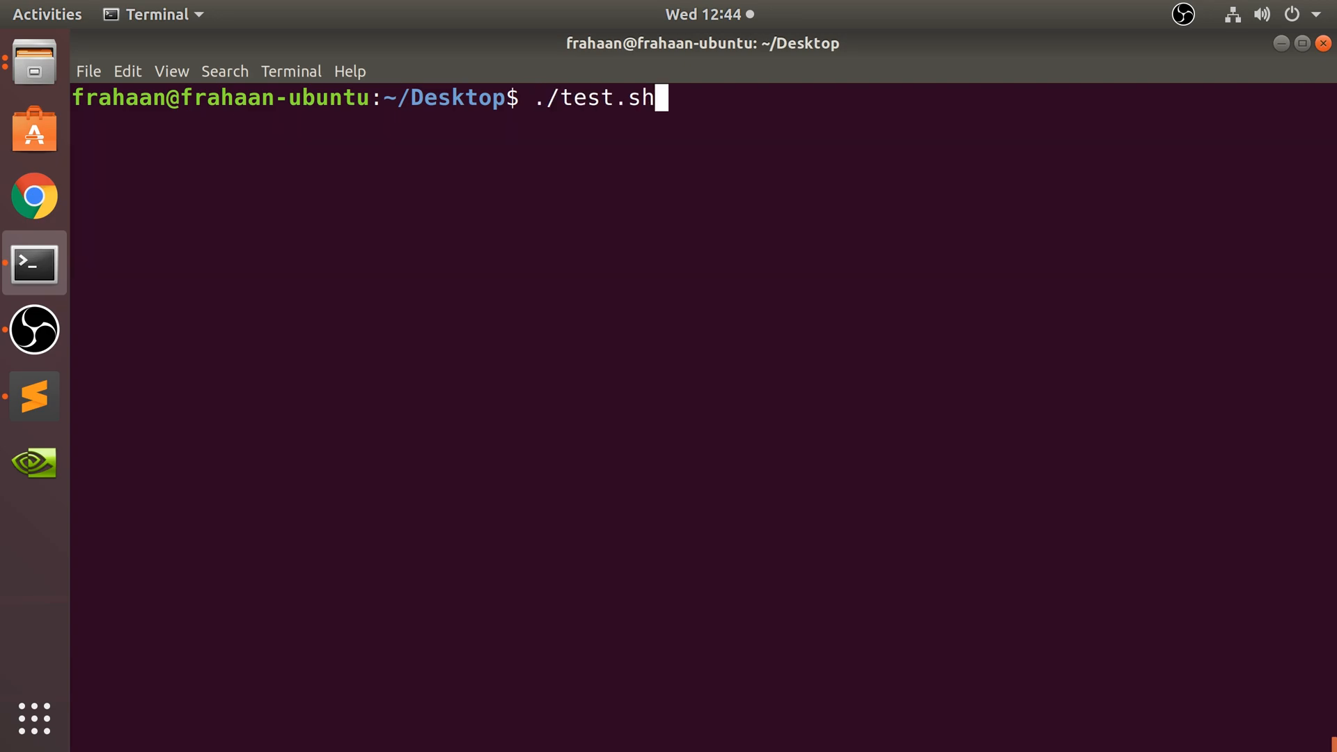
Run ./test.sh with 2, 3, 4, blank, 5 and 6 to check each message, then clear the screen
key(Return)
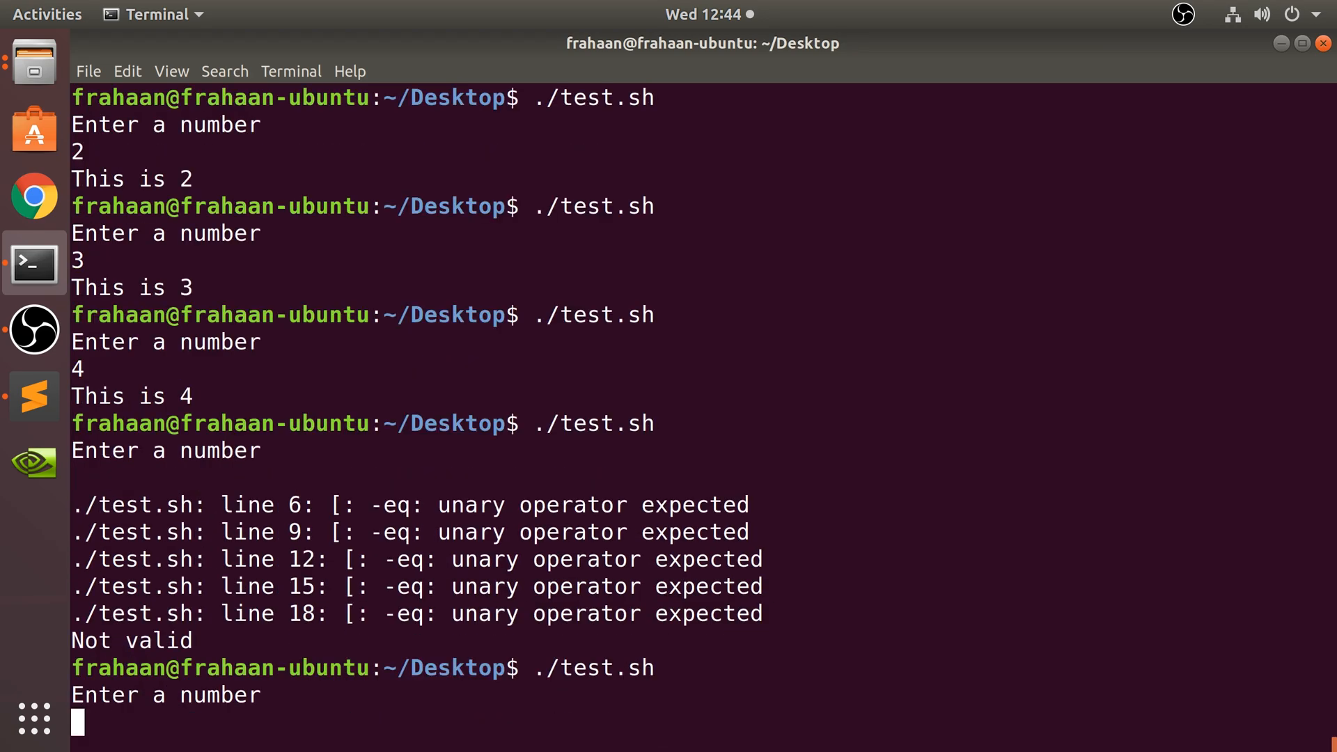
text(5)
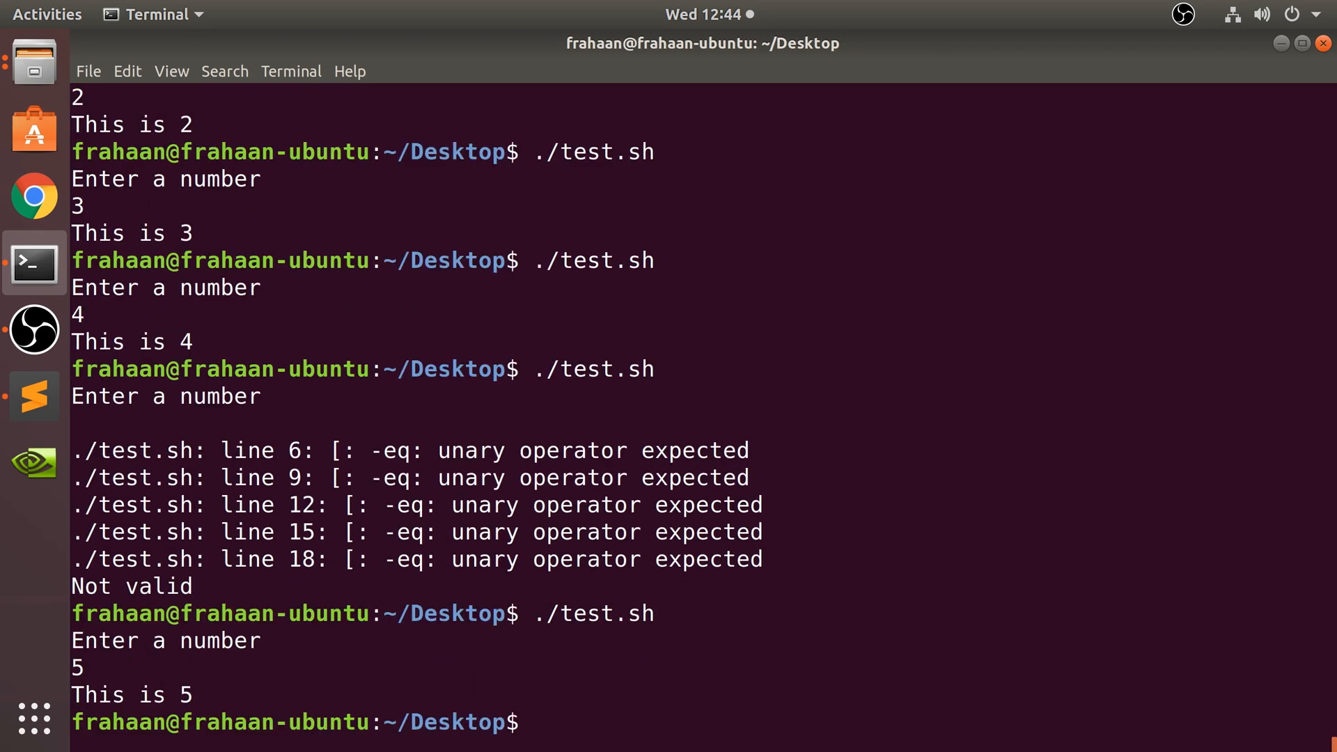
text(./test.sh)
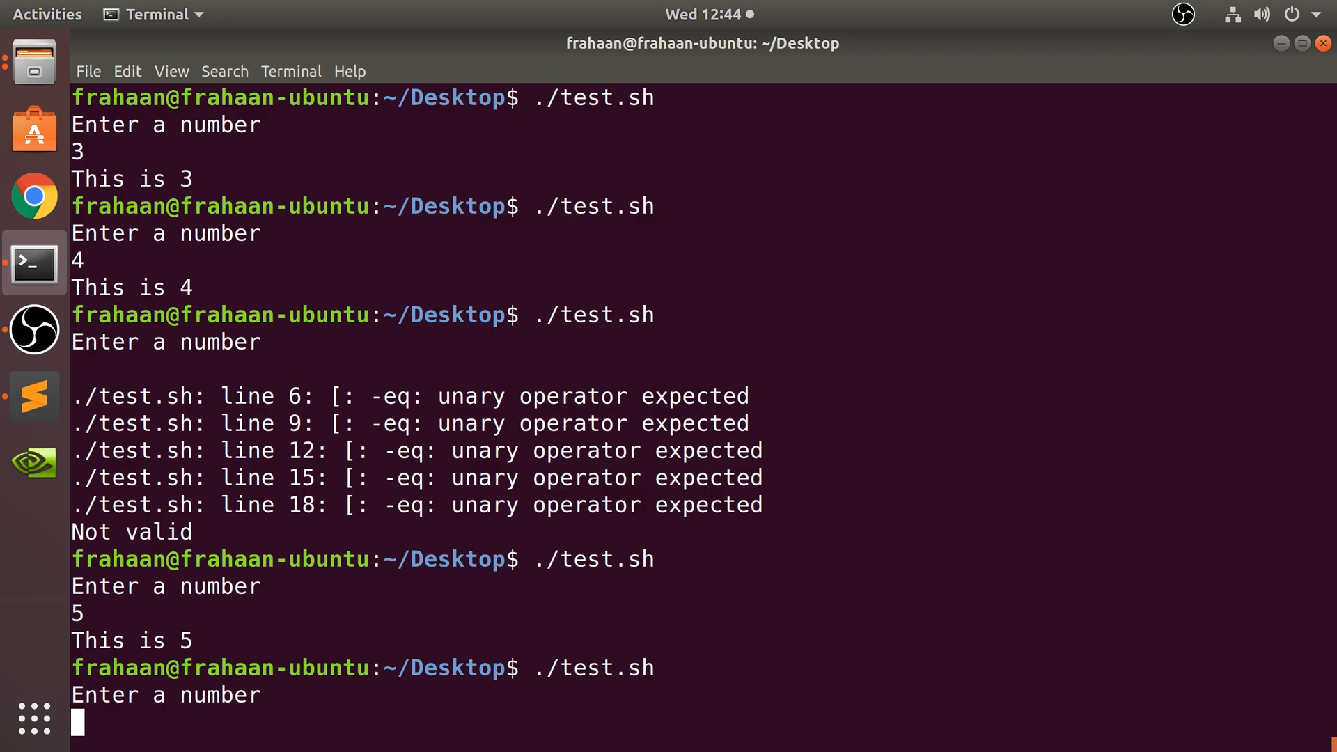
text(6)
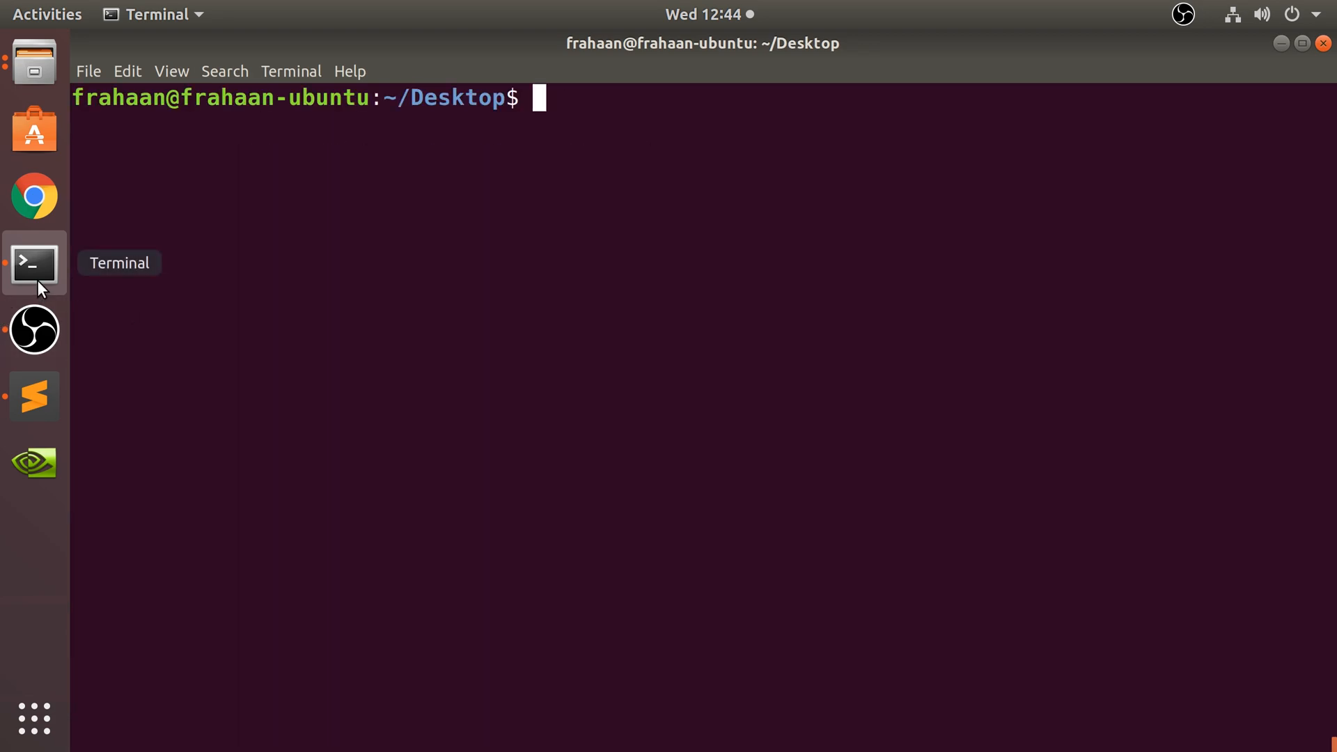
mouse_move(34, 396)
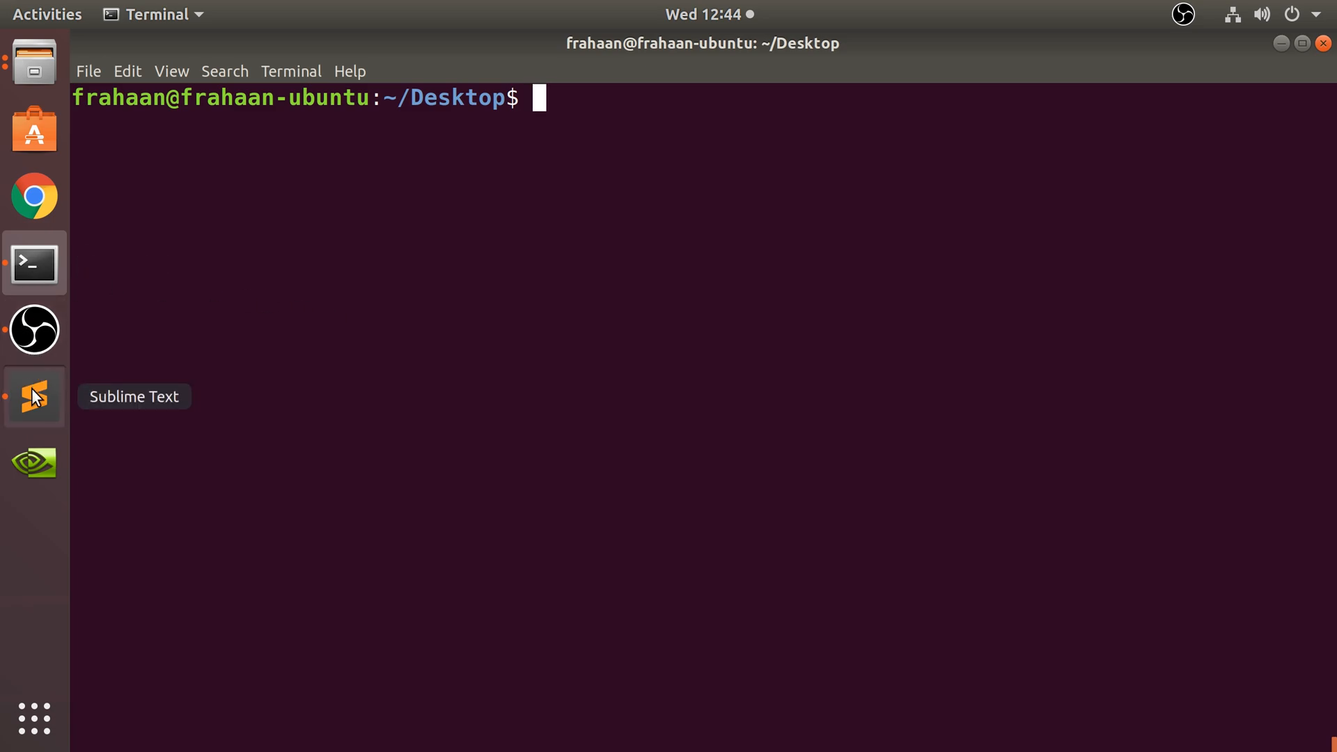
Start a case $num in statement on a new line after fi
click(33, 397)
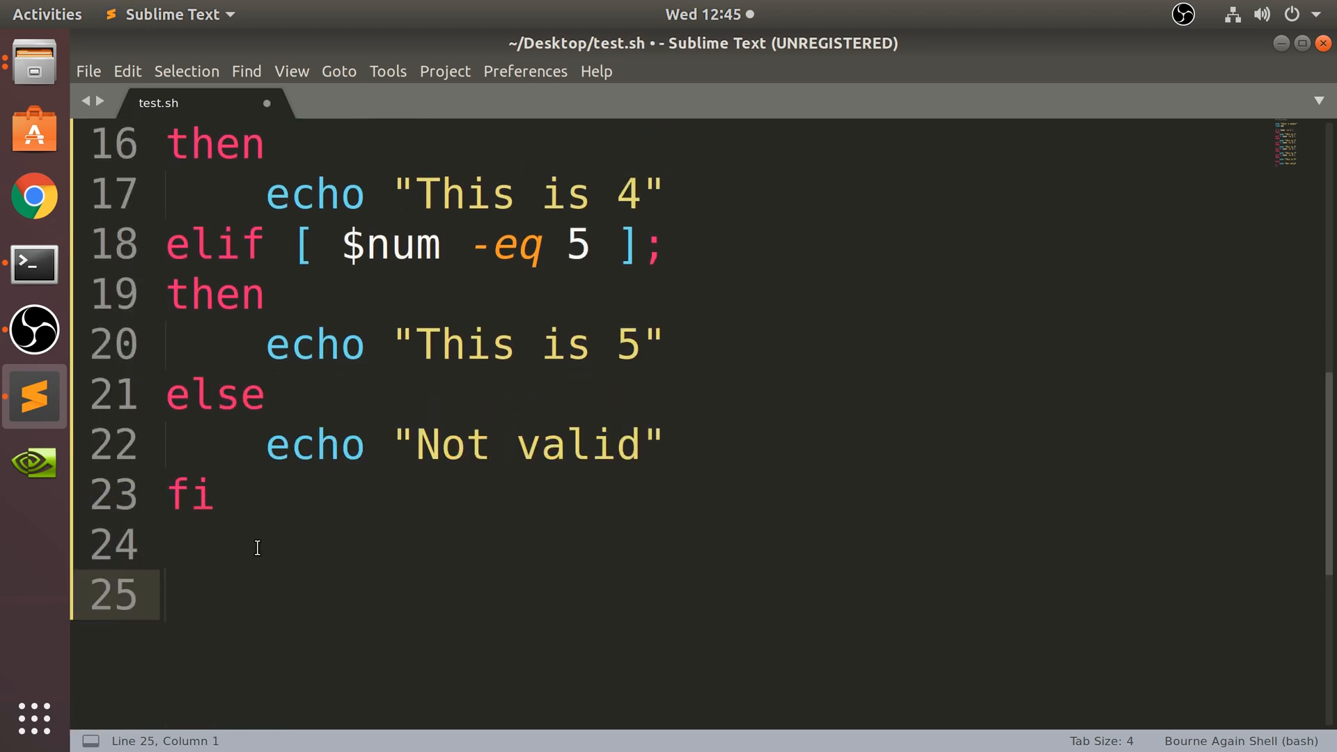
click(166, 595)
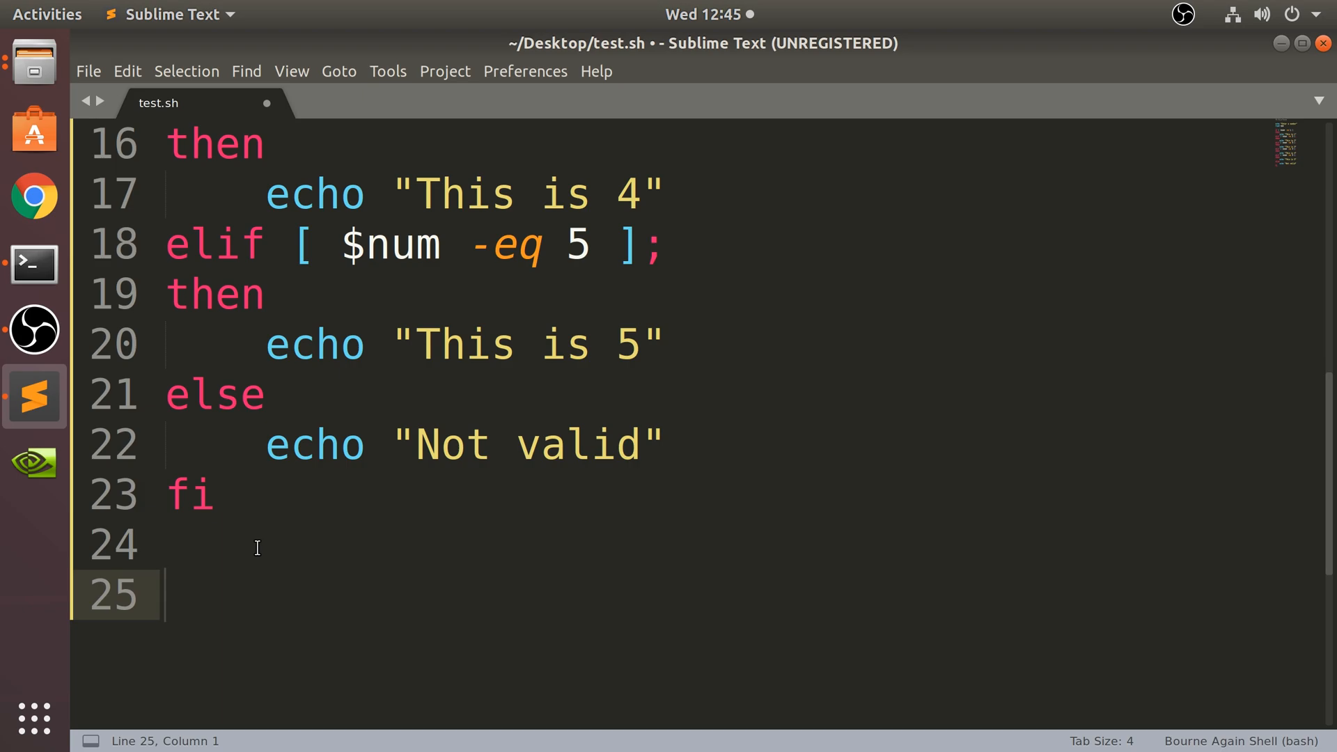
text(c)
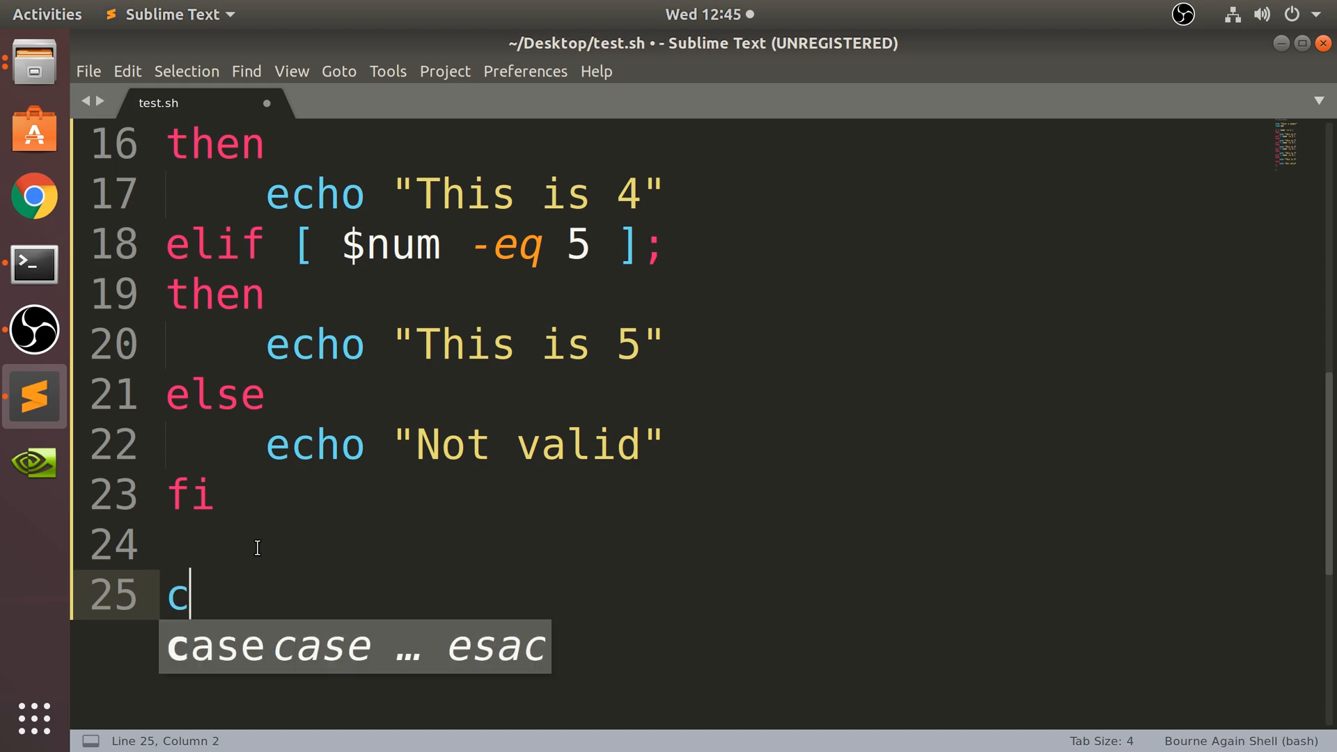
text(ase $n)
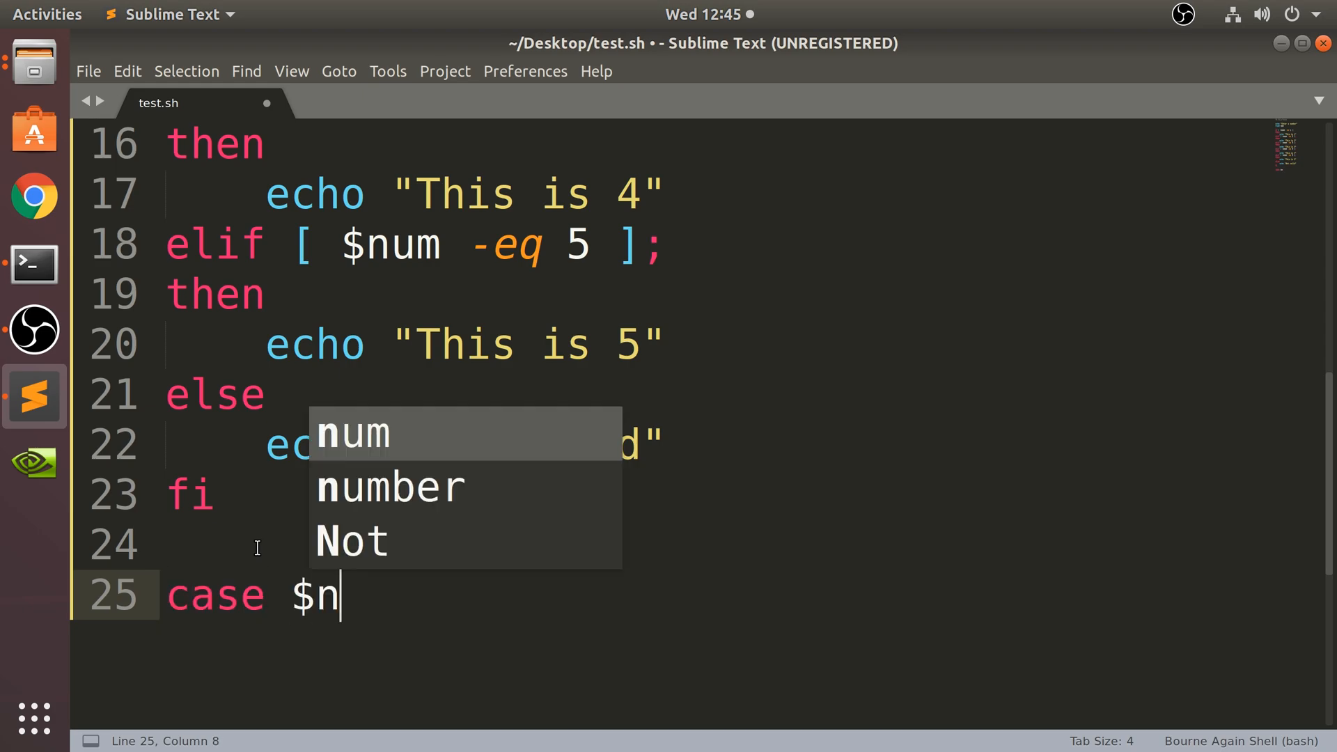
key(Tab)
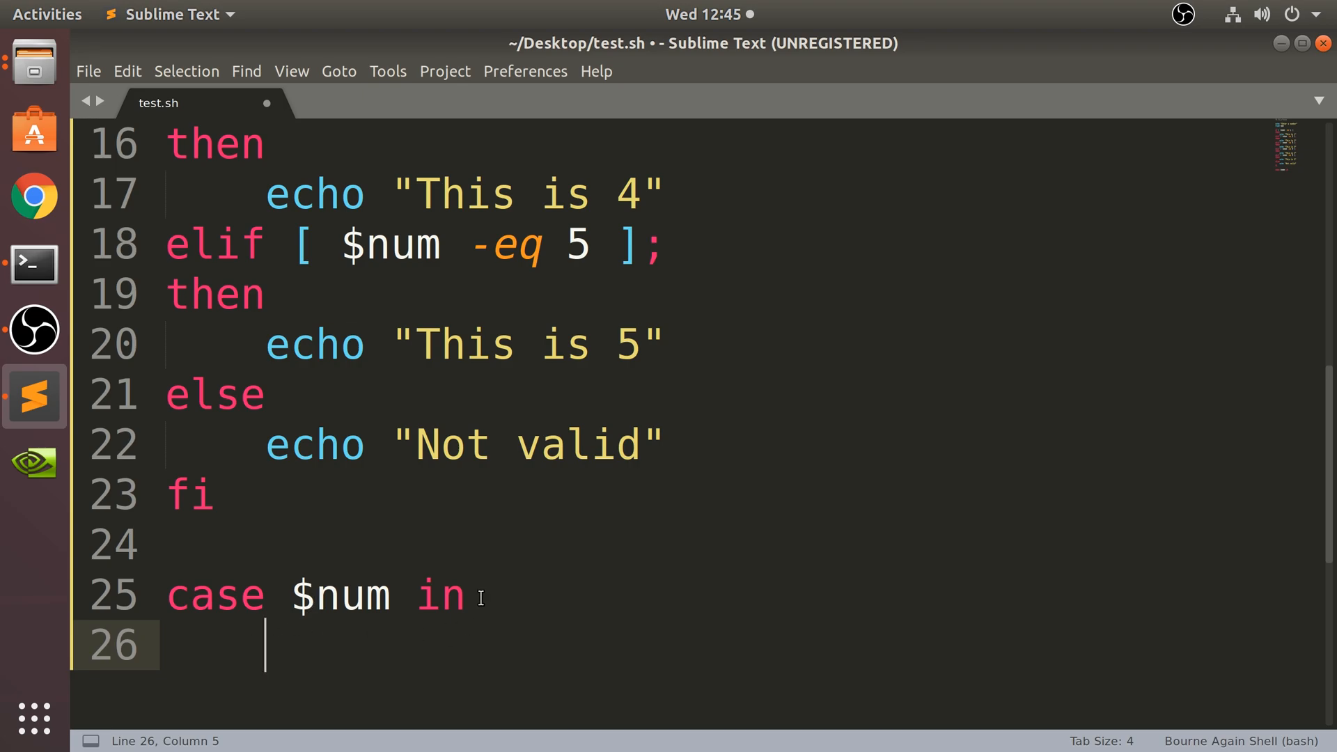
Add the 1) branch echoing "This is 1 with case"
text(1))
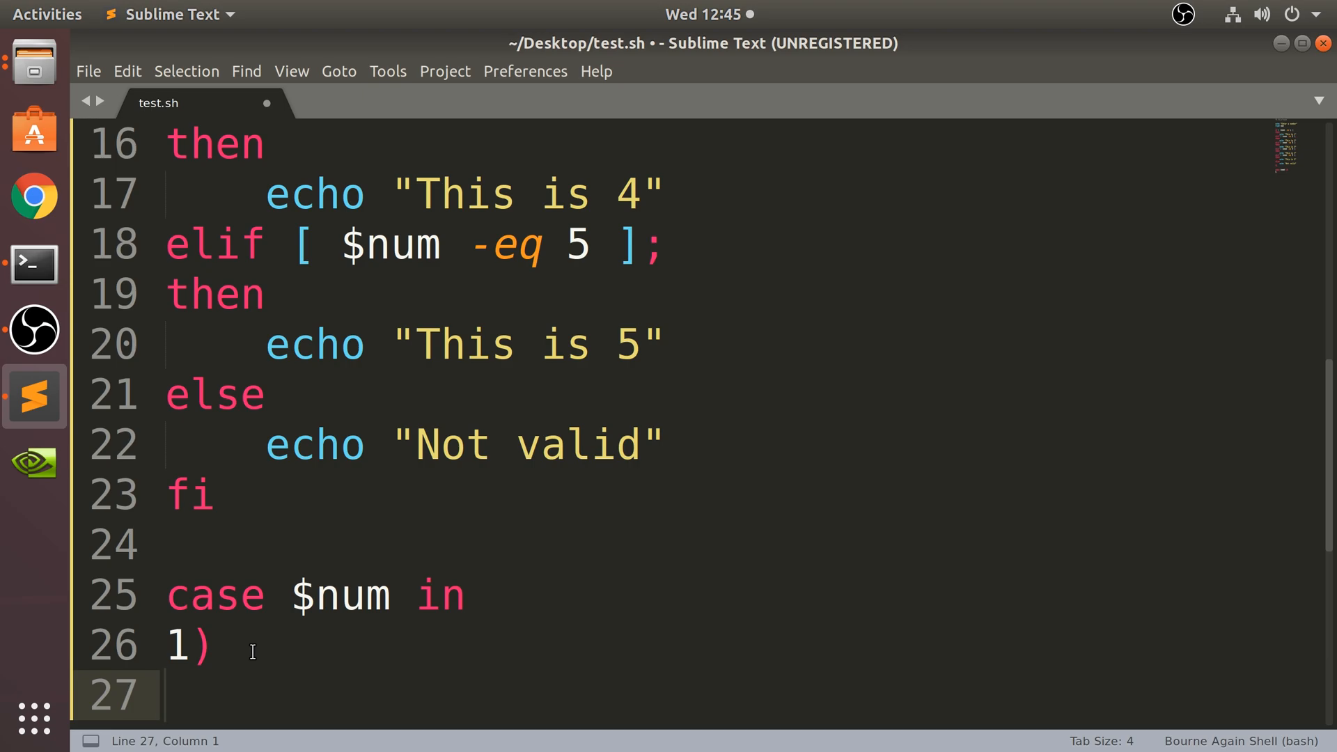
text(echo ")
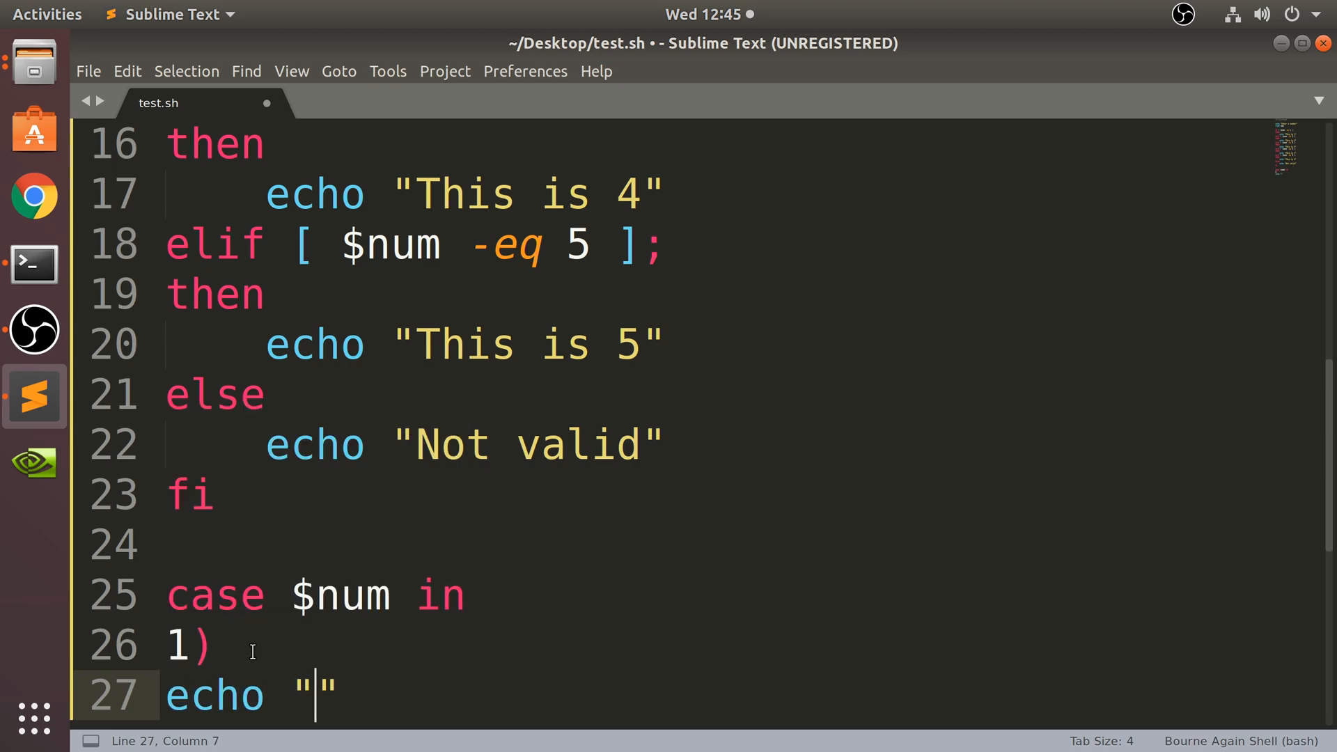
text(This is 1)
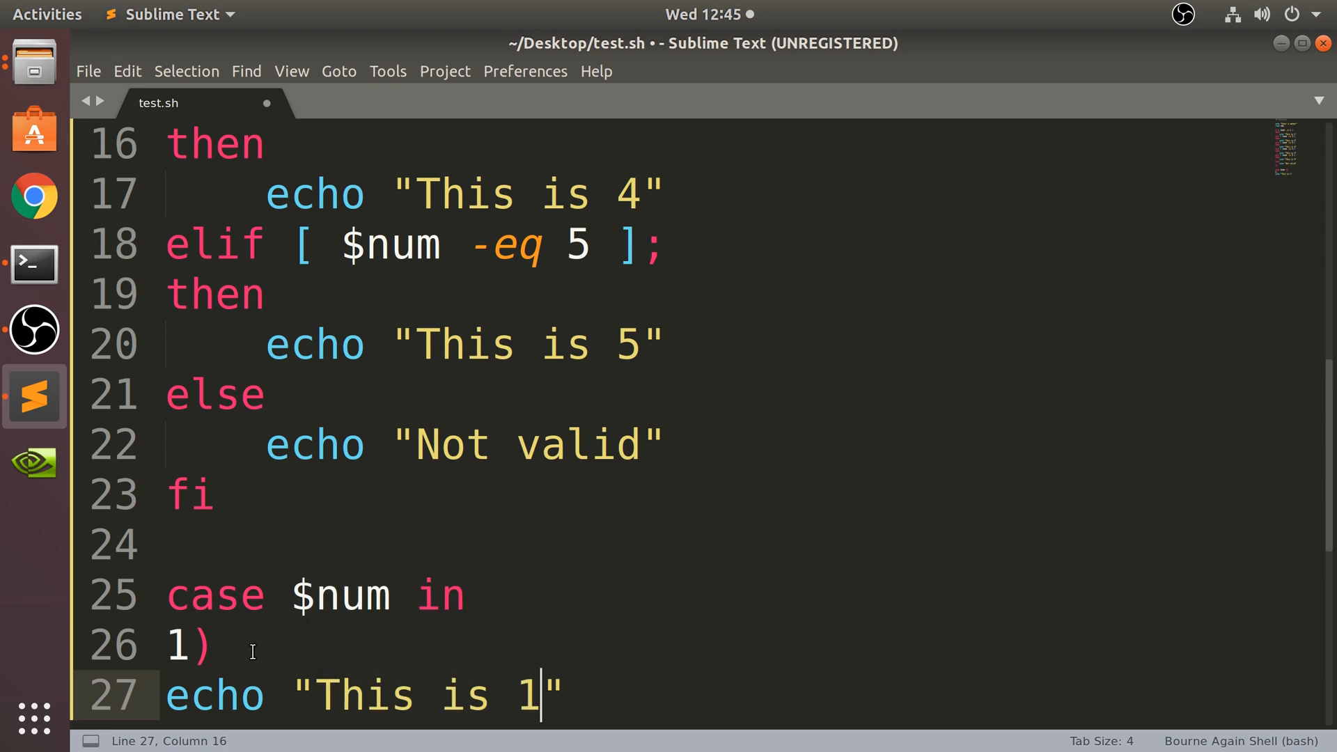
text(with case)
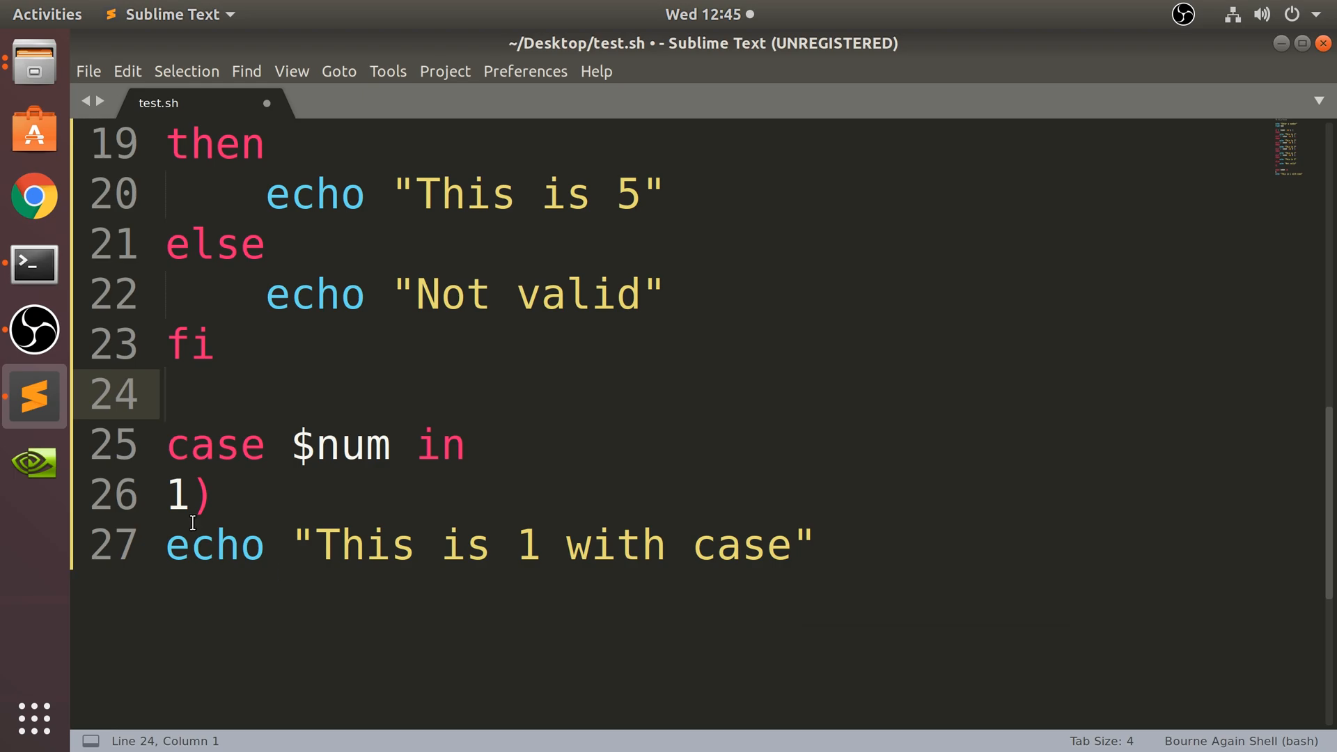
scroll(up, 3)
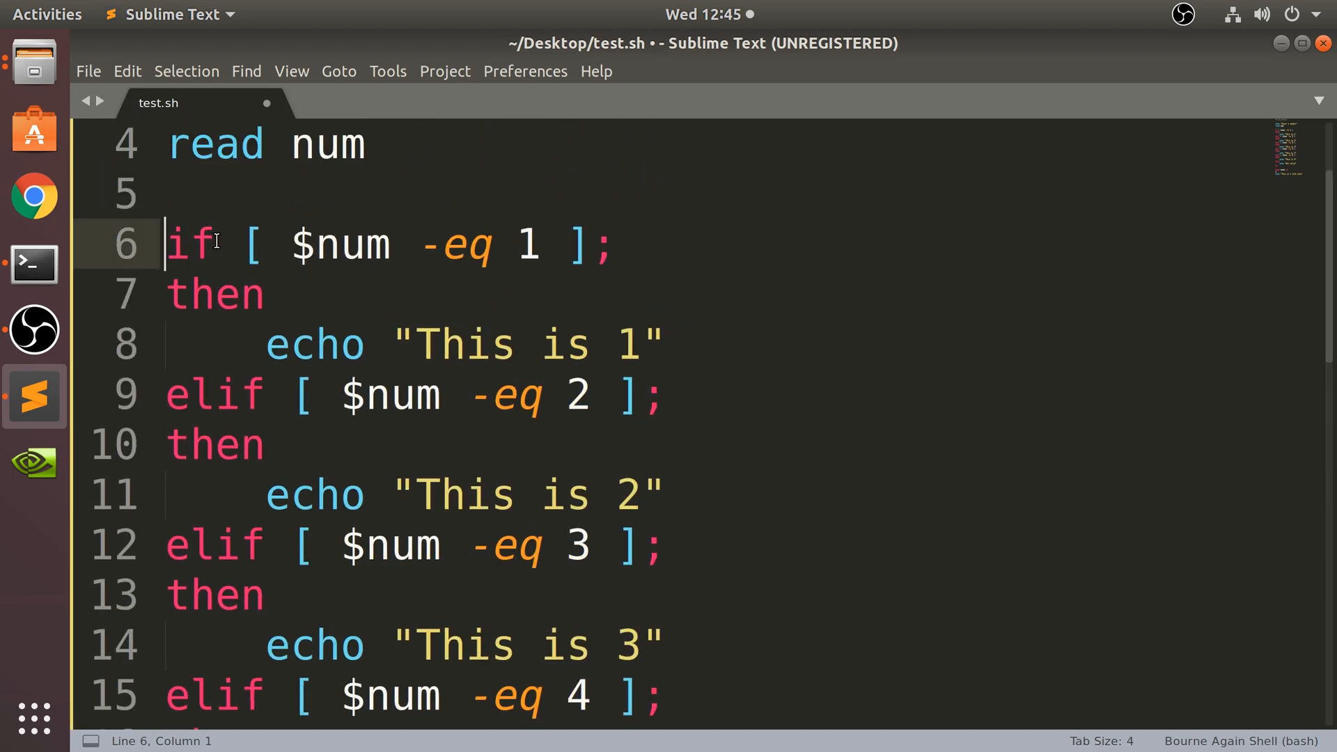
Insert :' before the if statement to open the block comment, then return to the case block
text(:)
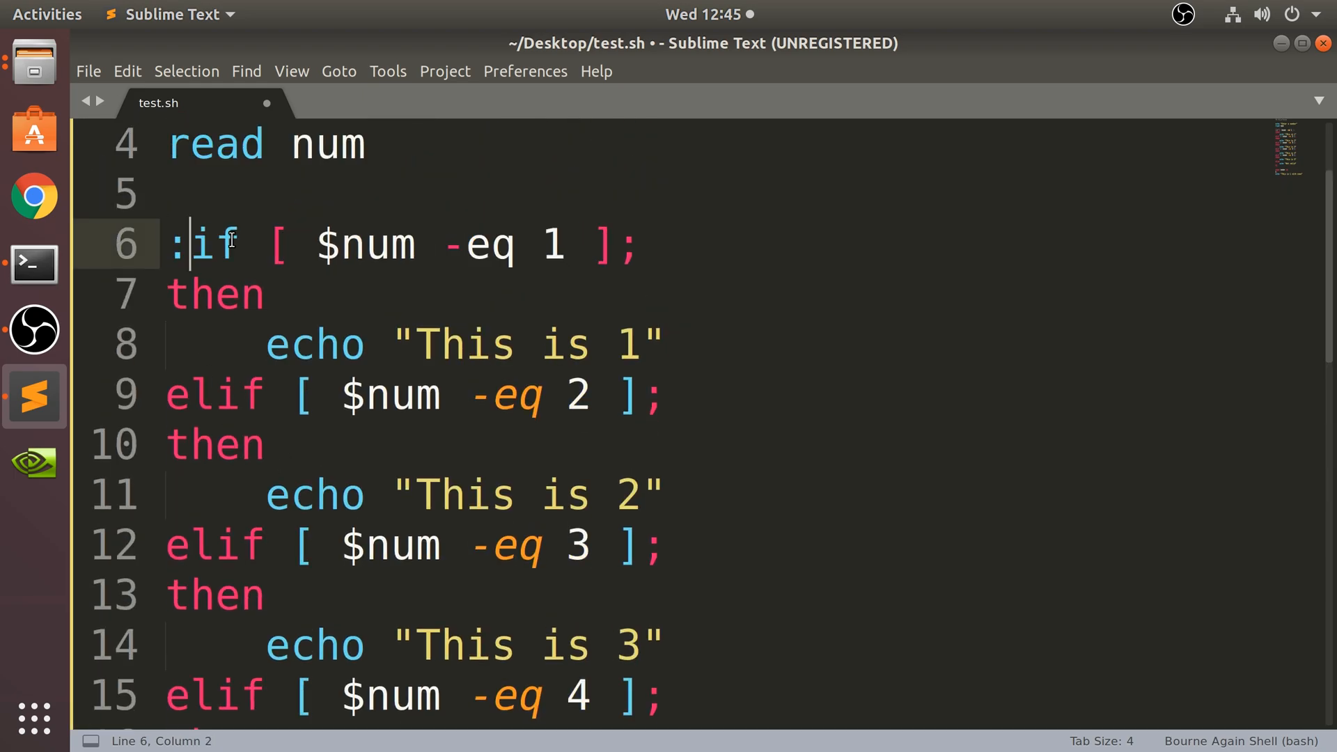
text(')
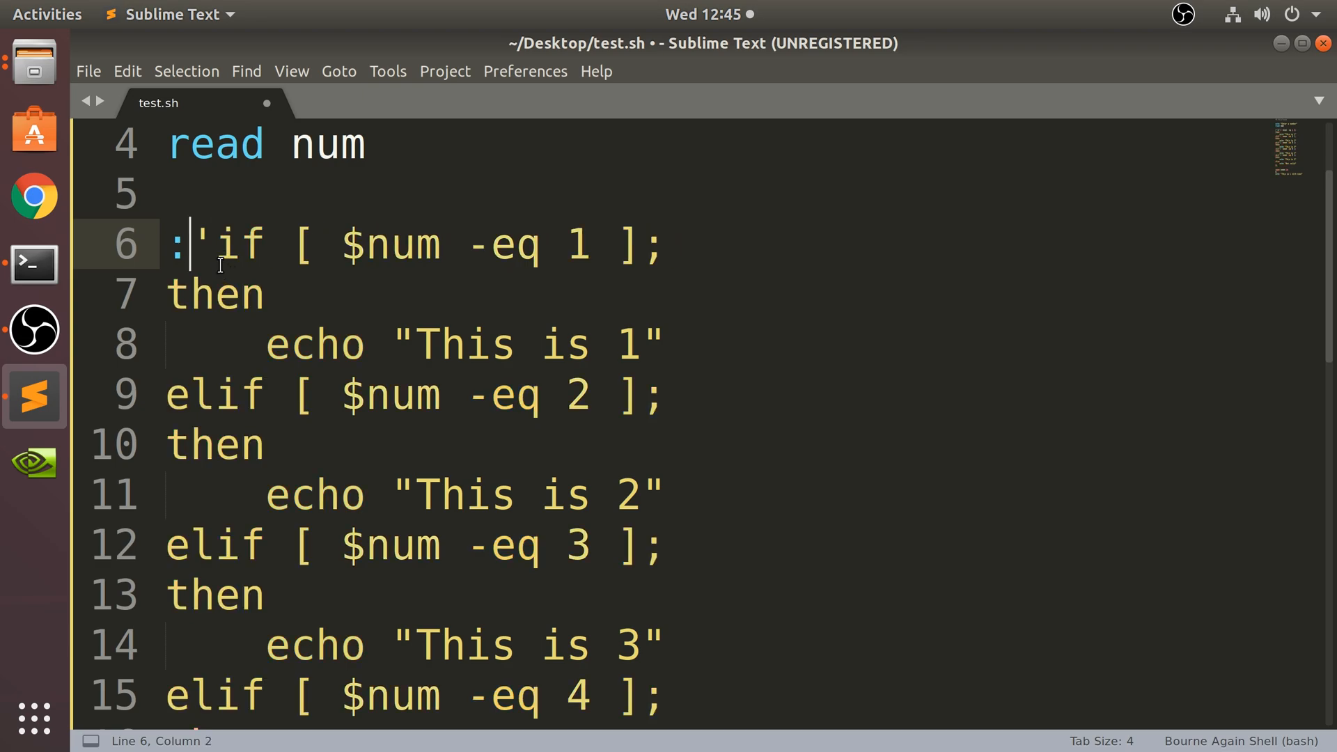
scroll(down, 3)
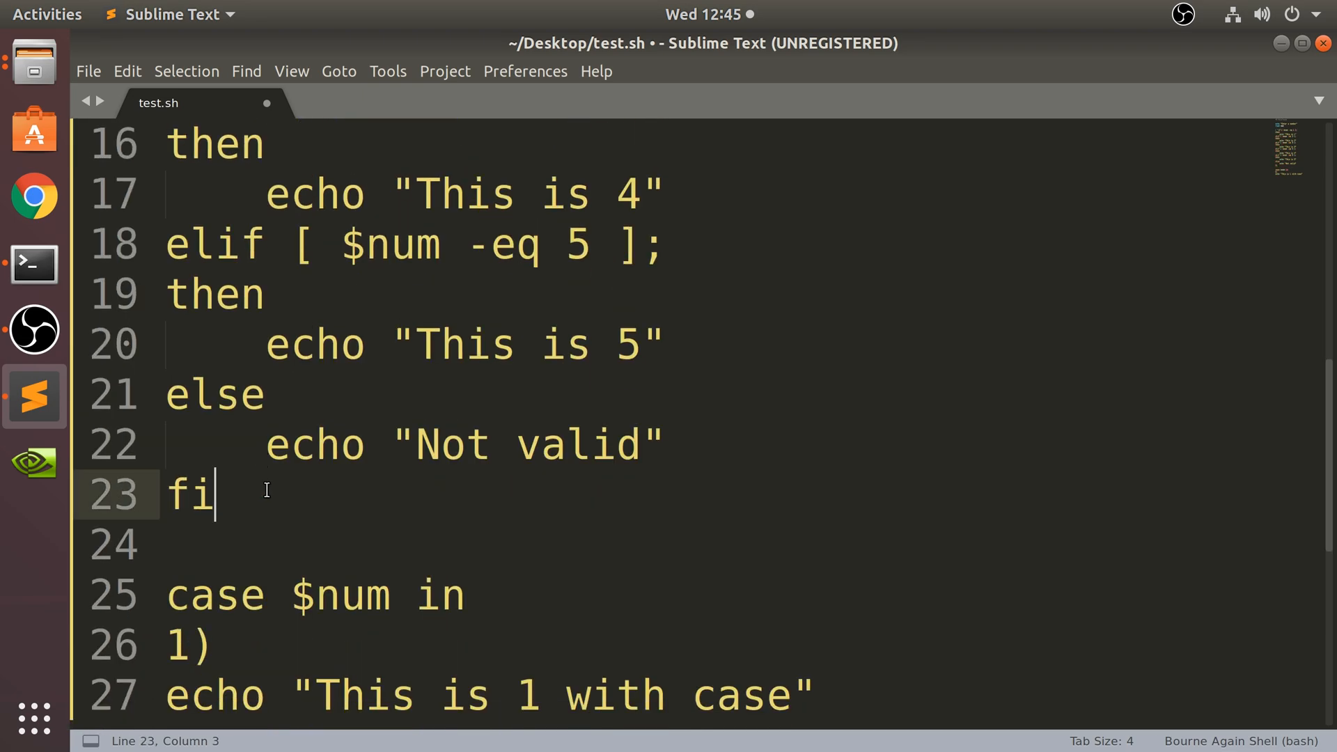
scroll(down, 3)
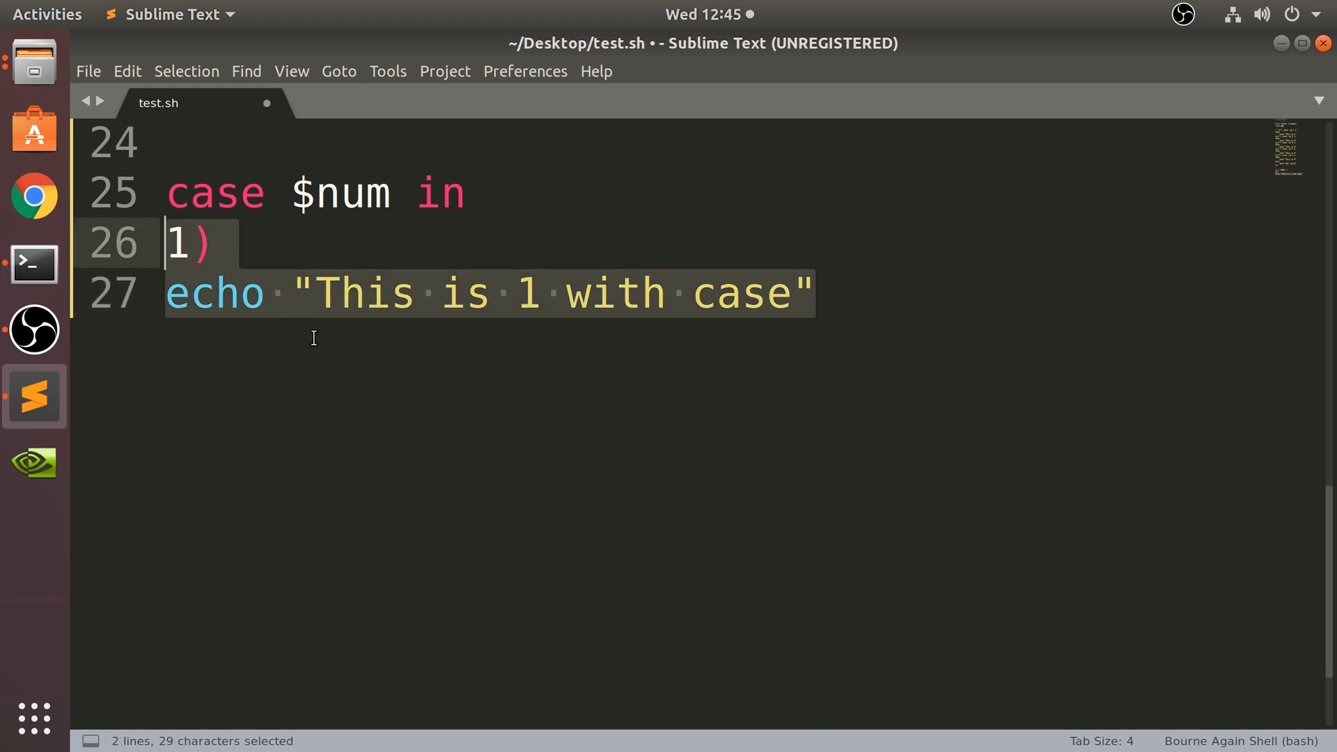
Close branch 1 with ;; and copy its echo line into branches 2) through 5), editing each number
text(;;)
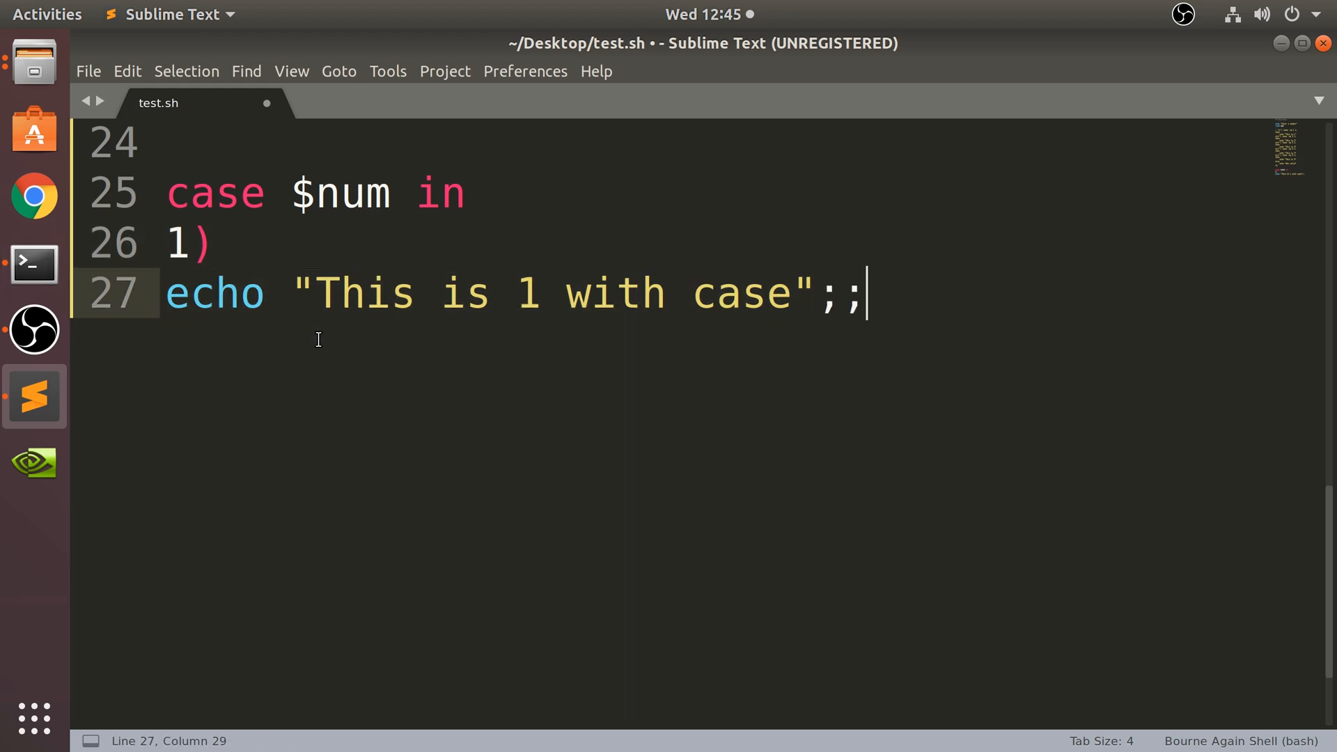
drag(170, 192, 861, 294)
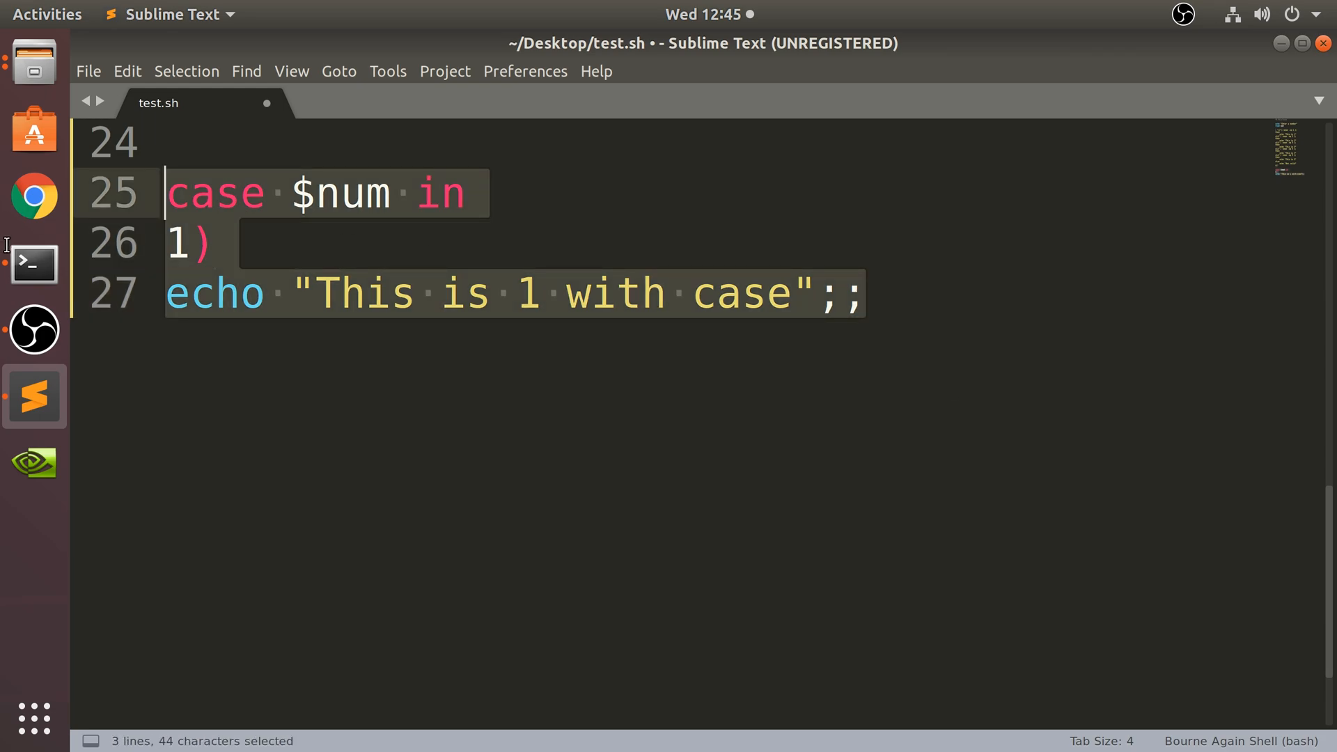
click(197, 292)
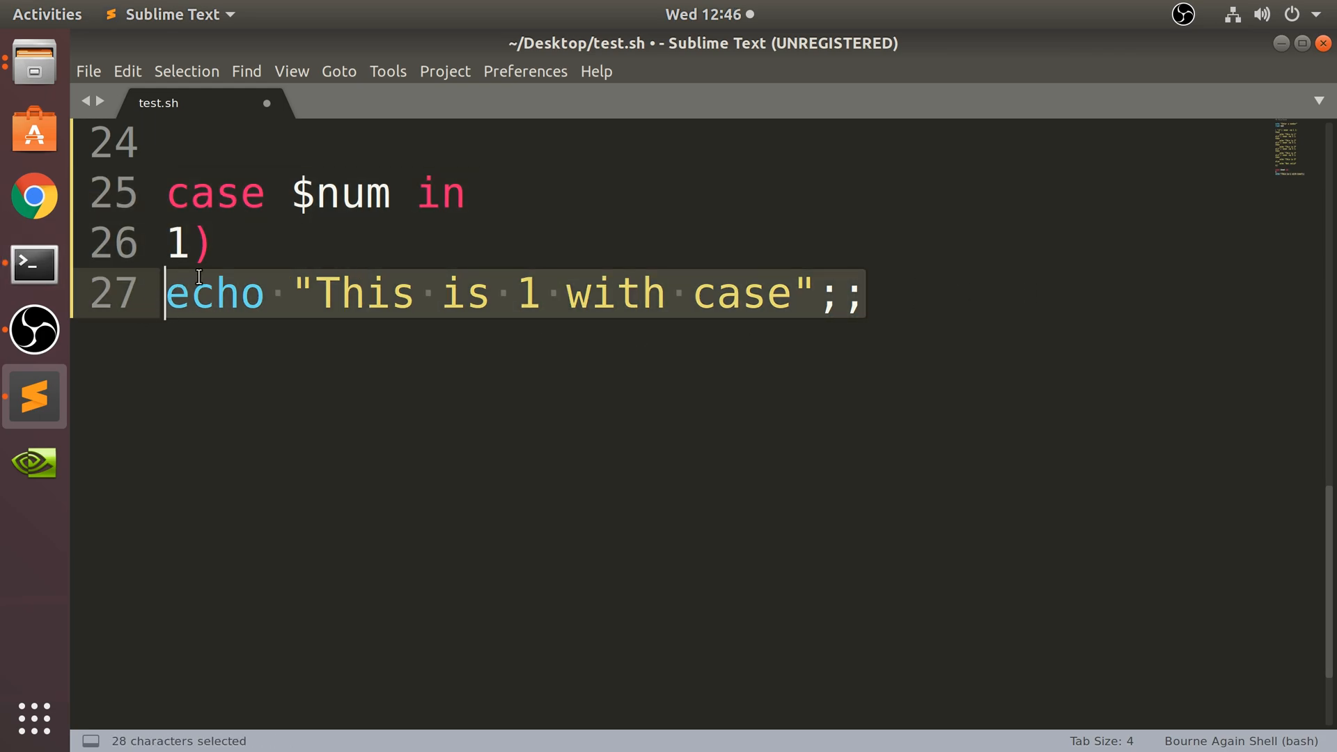
click(868, 294)
text(2))
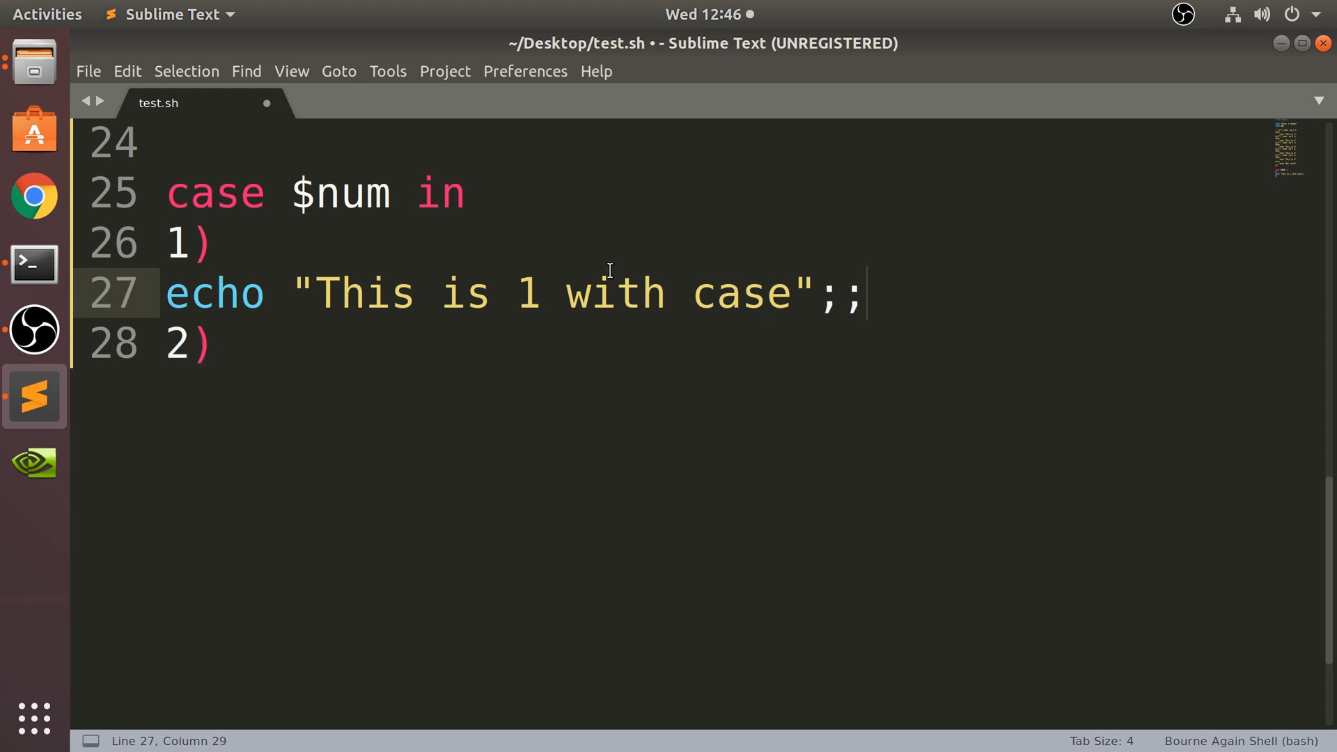
mouse_move(568, 242)
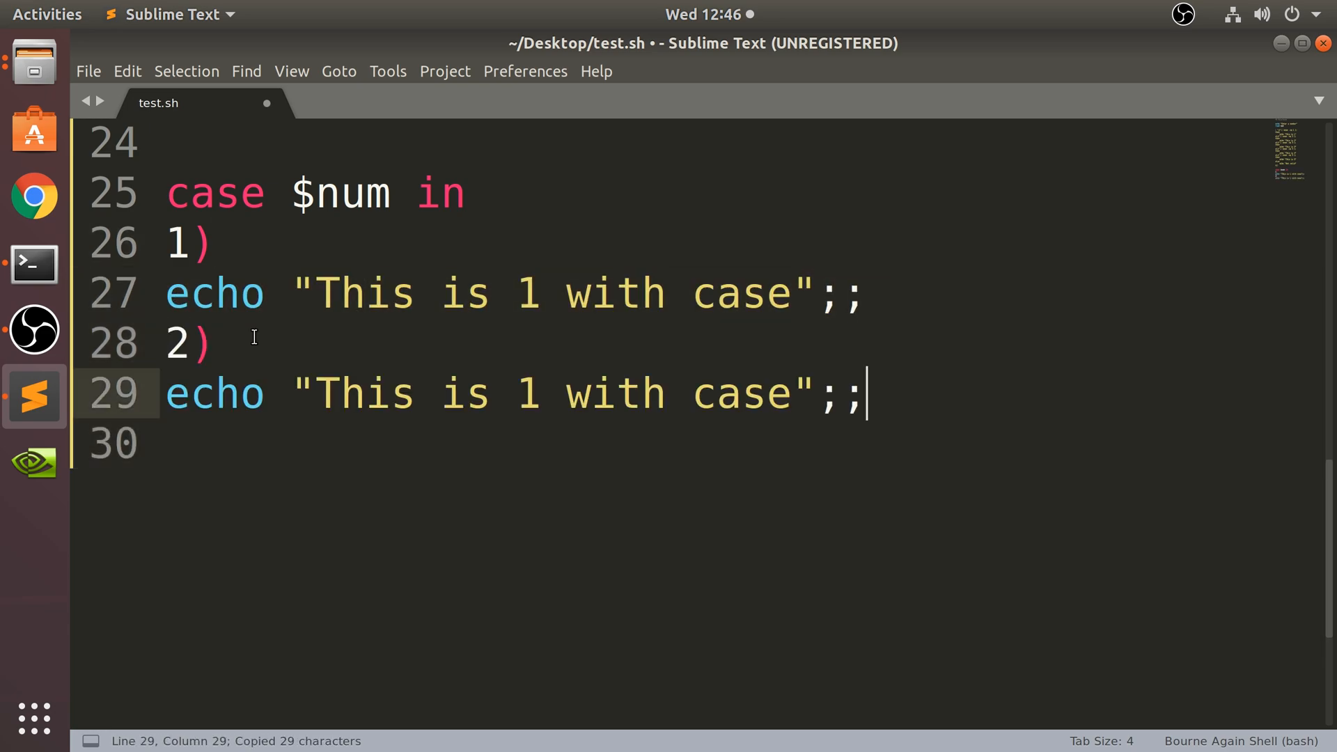
double_click(511, 393)
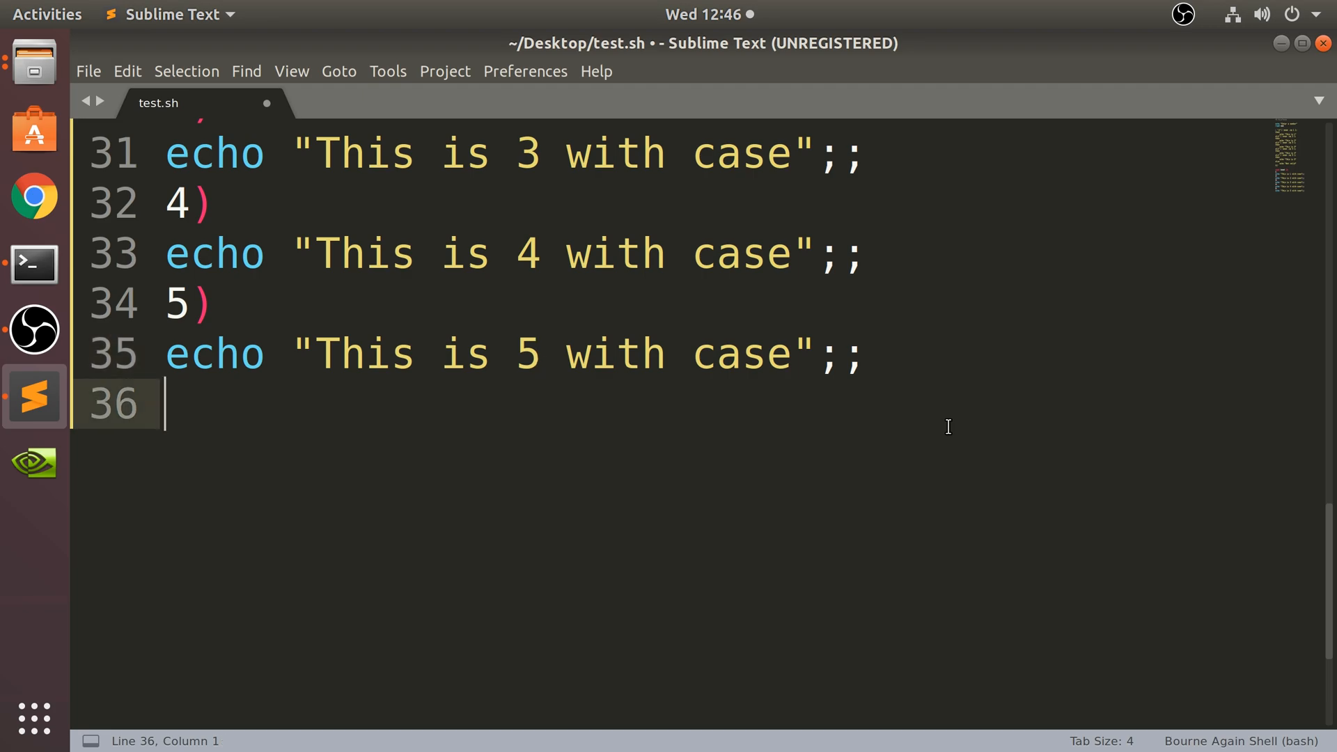
Add a *) branch echoing "Not valid with case", close with esac, and save the script
text(*))
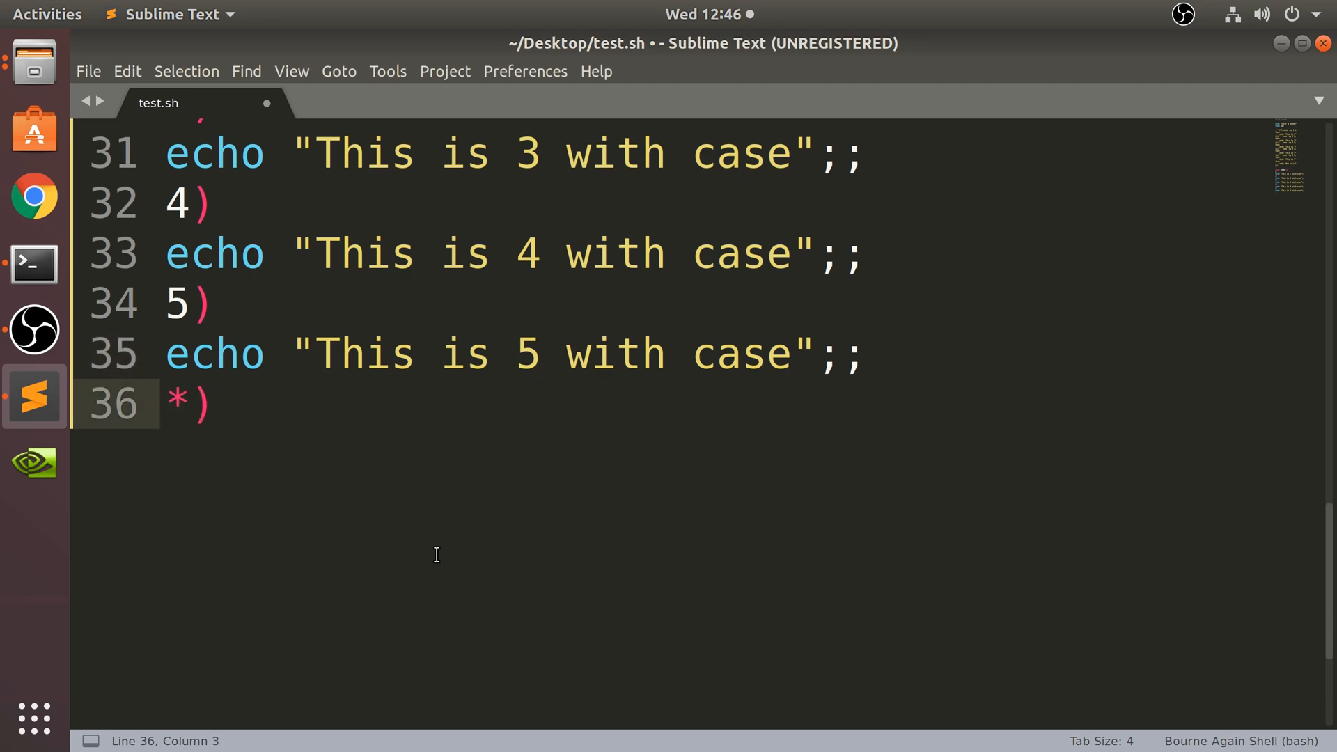
click(185, 402)
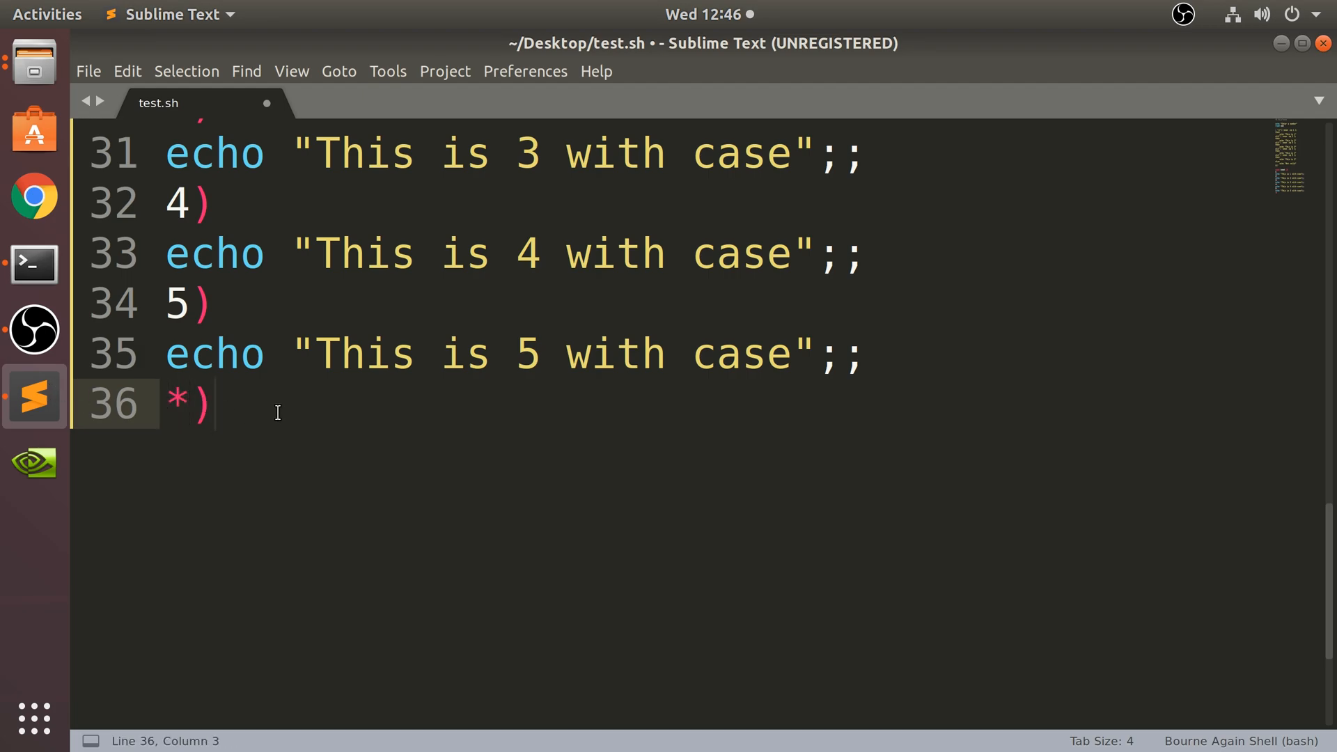
text(echo ")
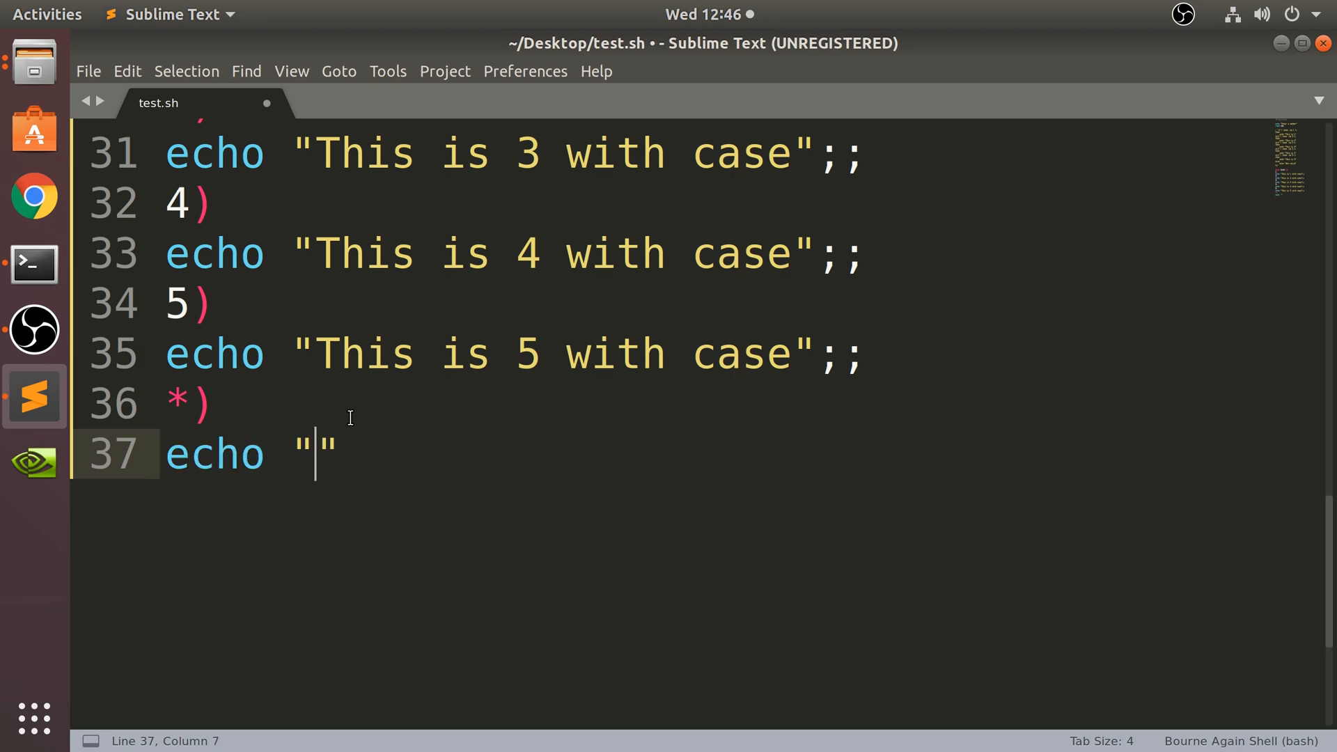
scroll(down, 3)
text(Not valid with cas)
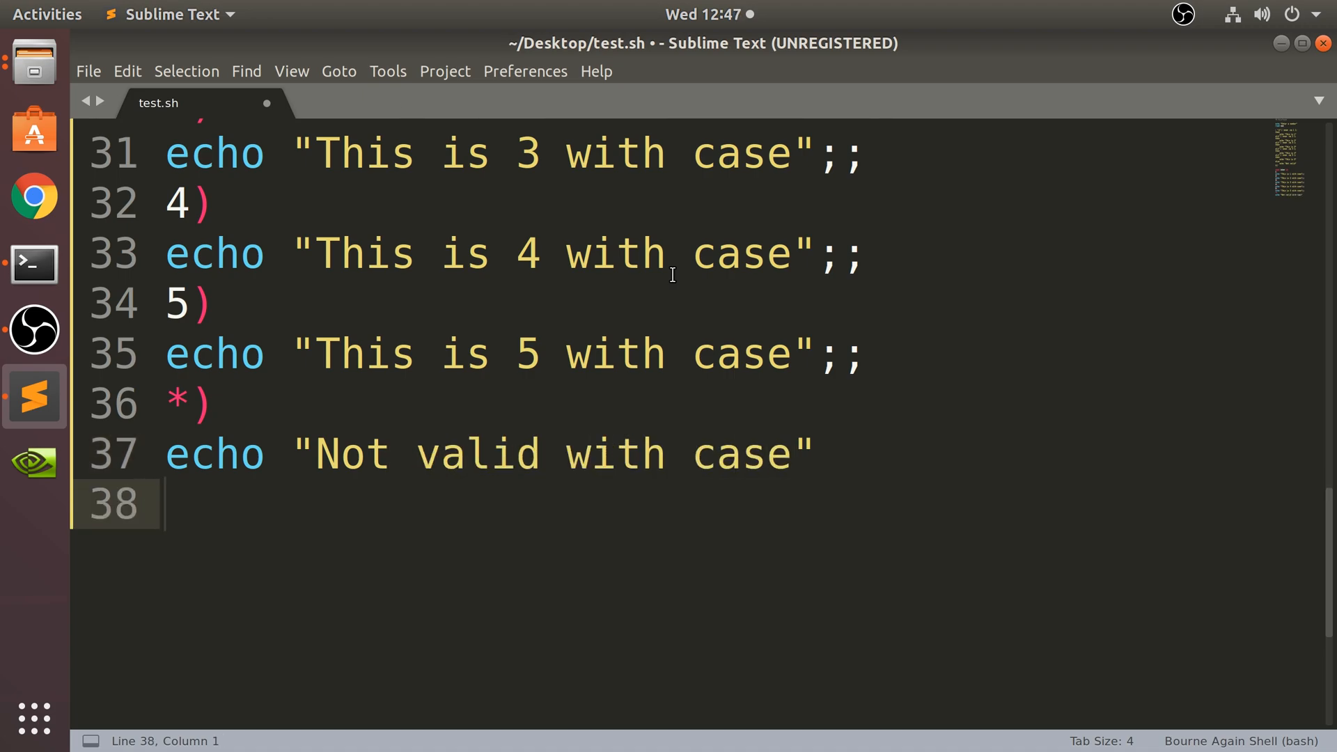
text(esac)
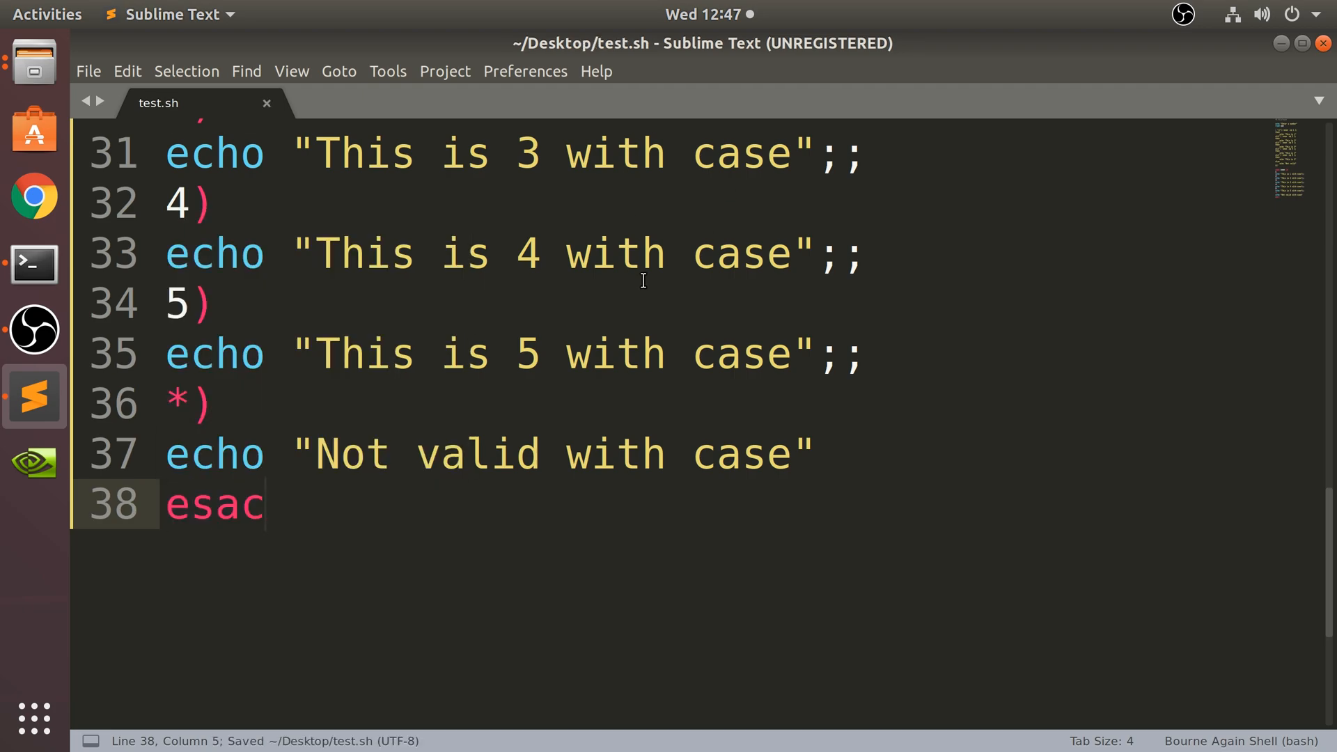
double_click(213, 503)
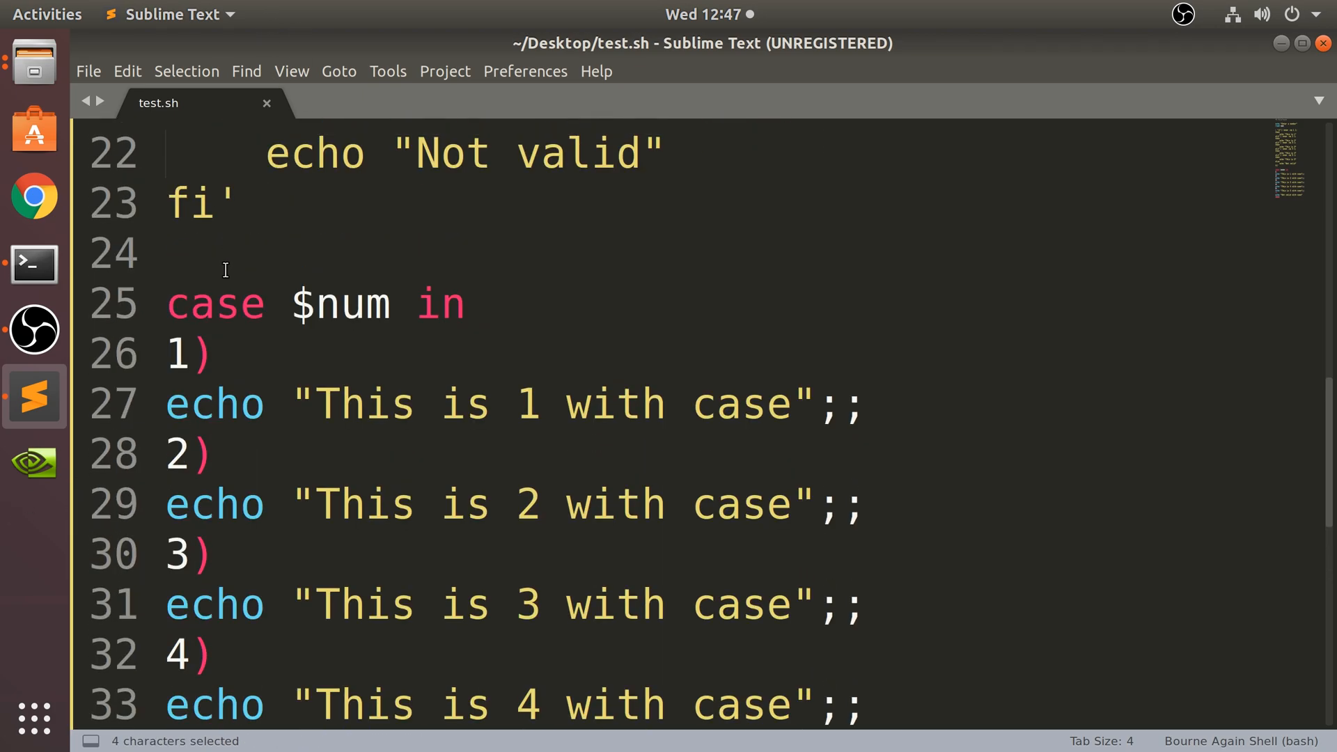
scroll(down, 3)
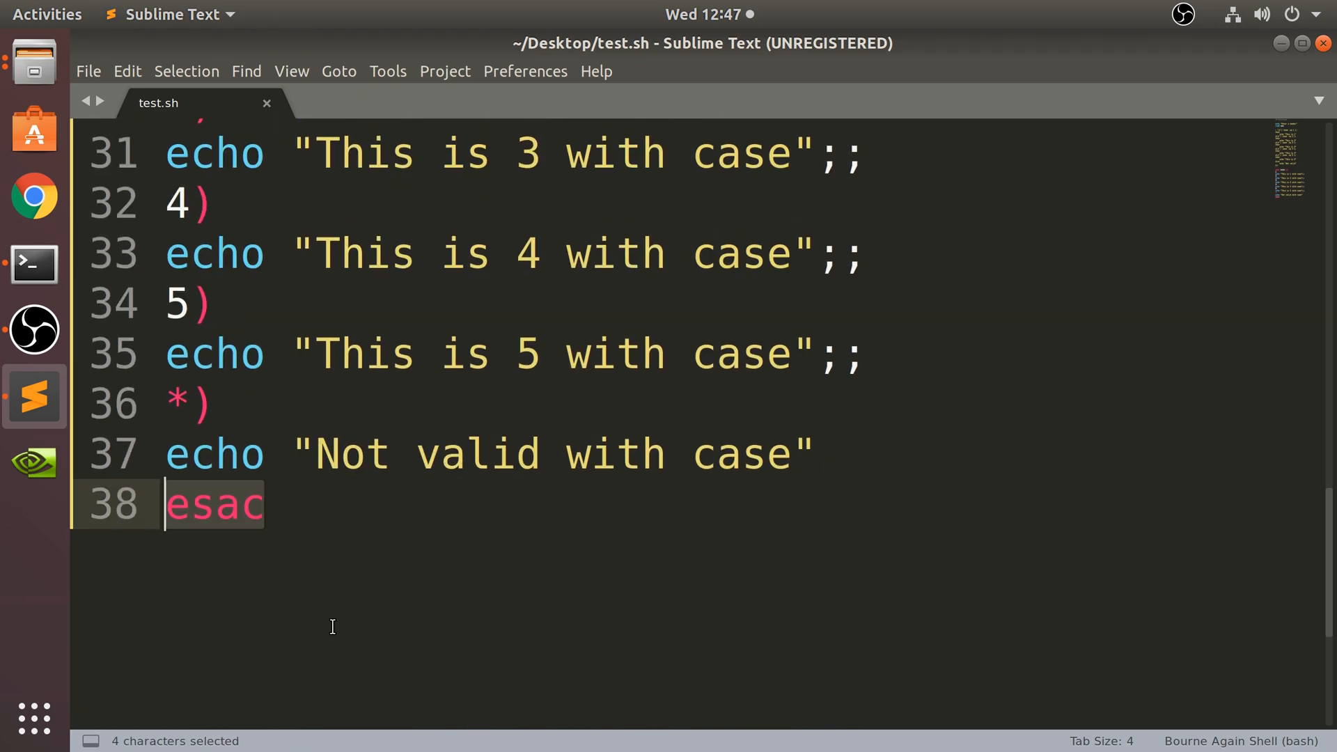
click(34, 263)
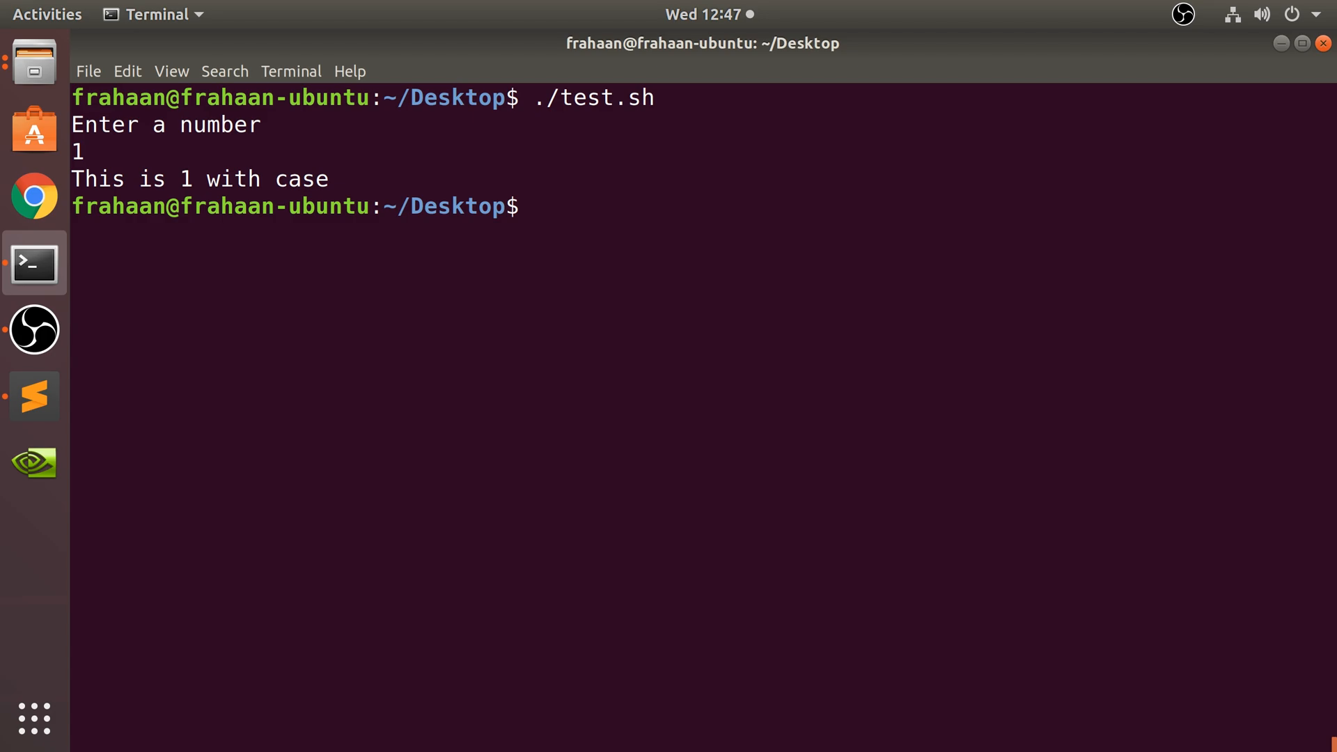
Run ./test.sh entering 1, 4 and 6 to see the case messages and "Not valid with case"
text(./test.sh)
text(6)
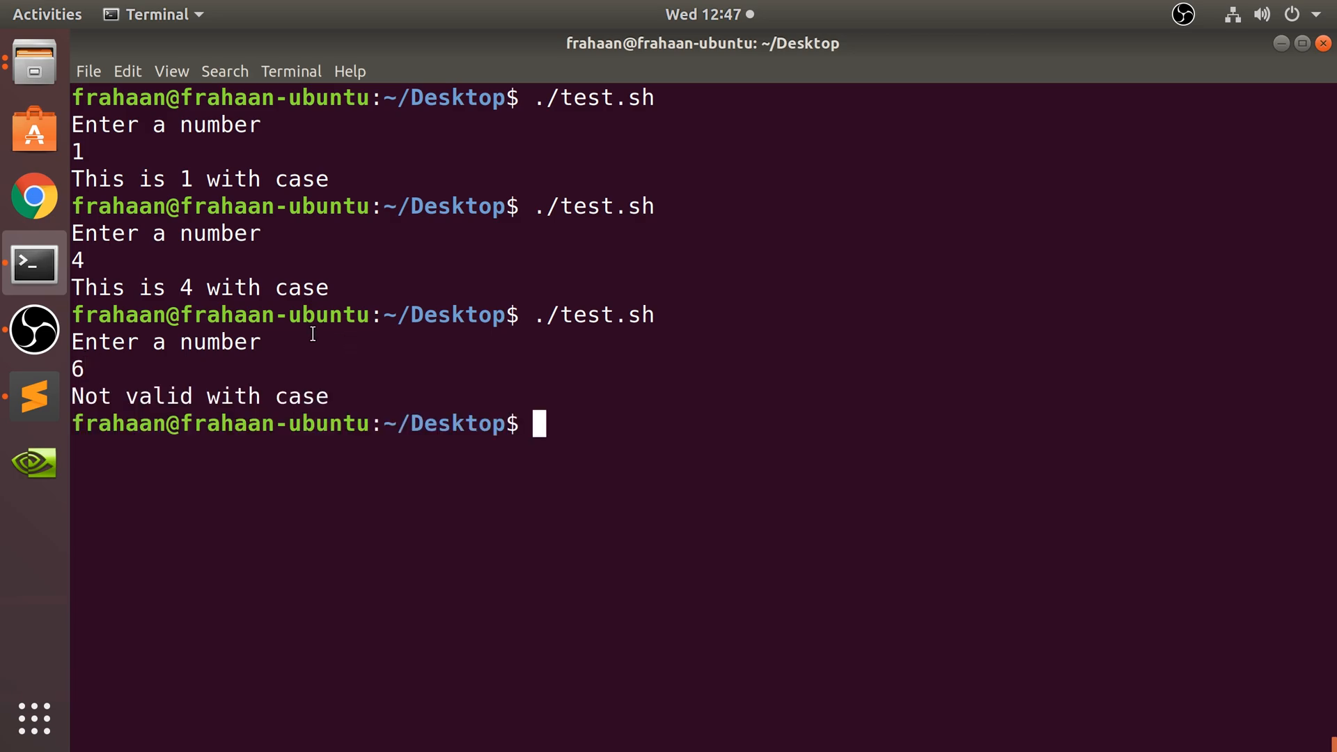
Insert a 6) branch before *) in test.sh and begin its echo line
click(33, 397)
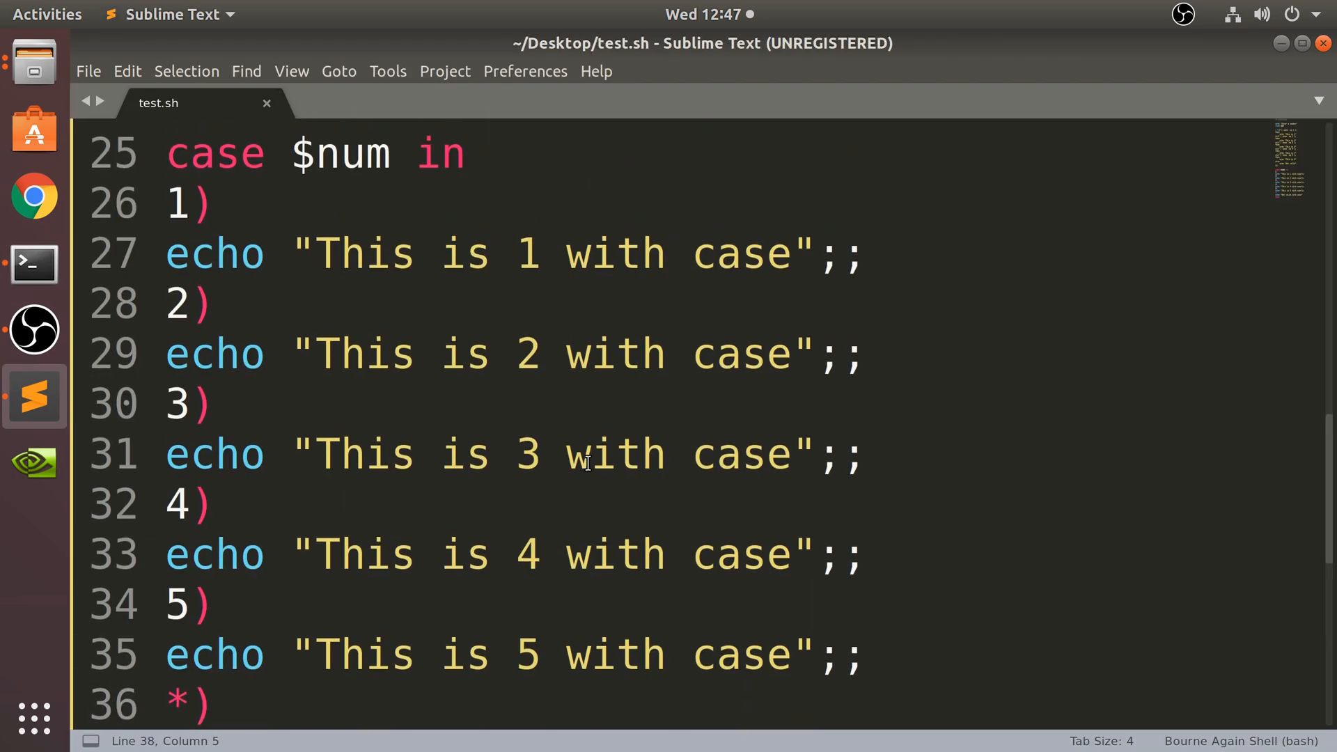
scroll(down, 3)
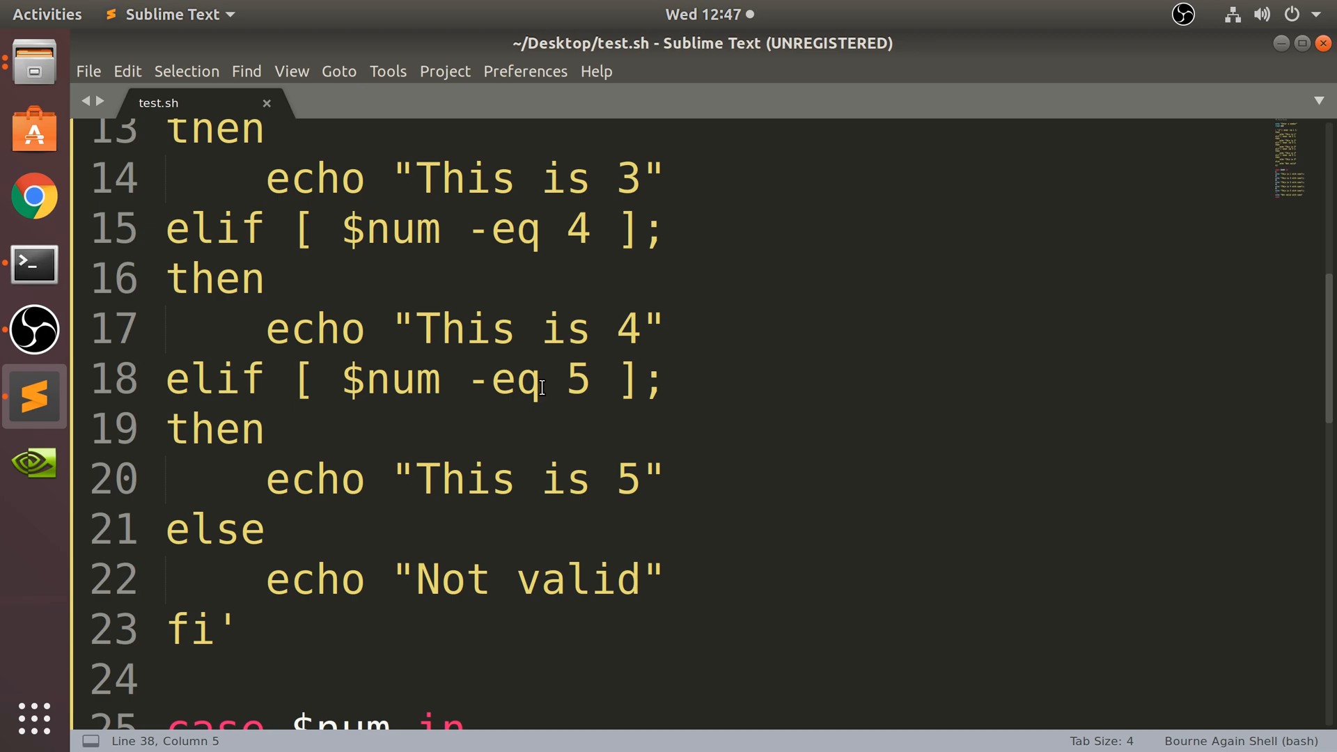
scroll(down, 3)
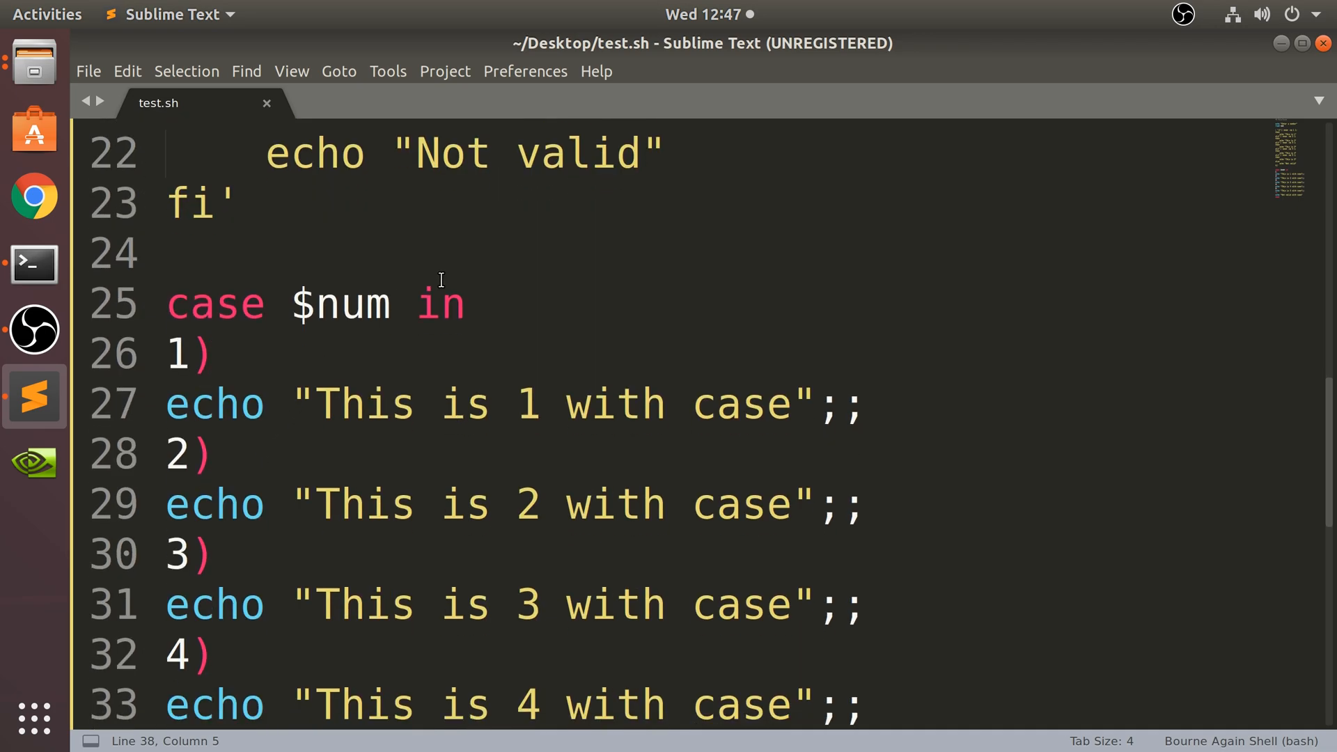
scroll(down, 3)
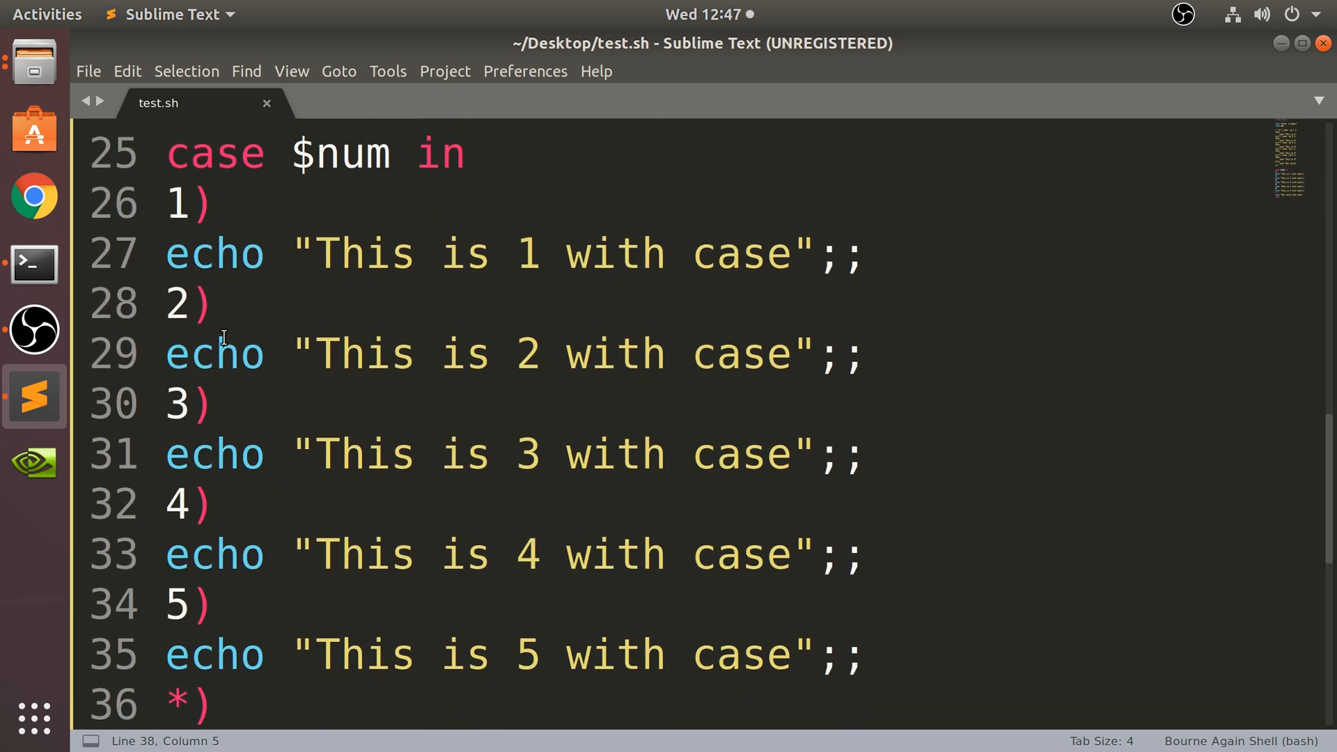
scroll(down, 3)
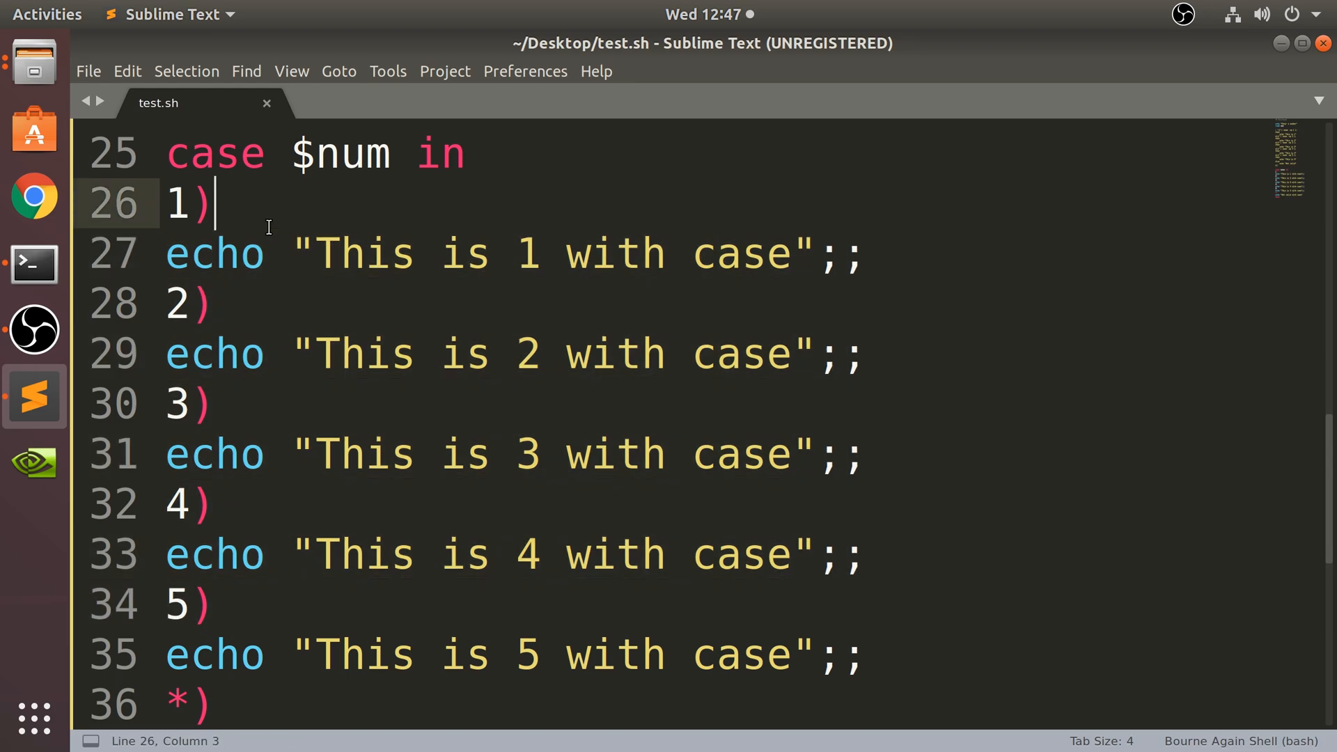
scroll(down, 3)
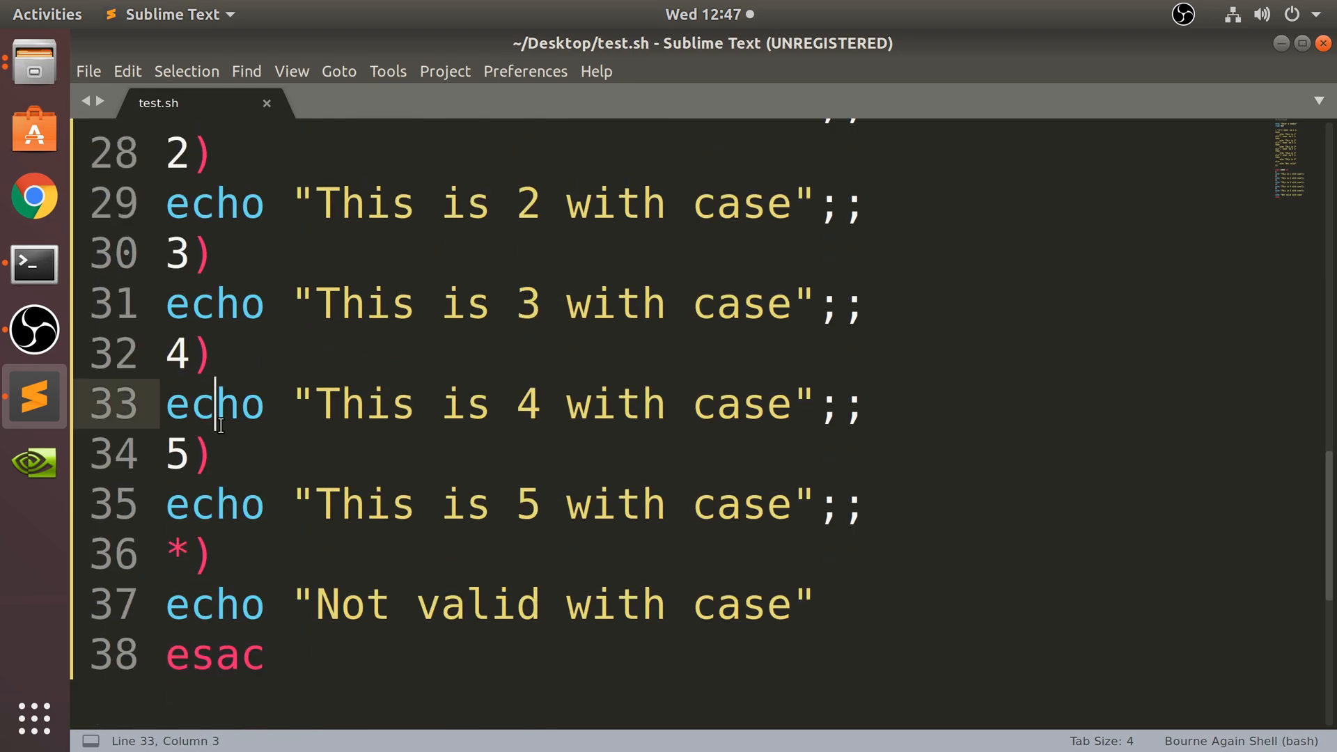
text(6))
text(ehco)
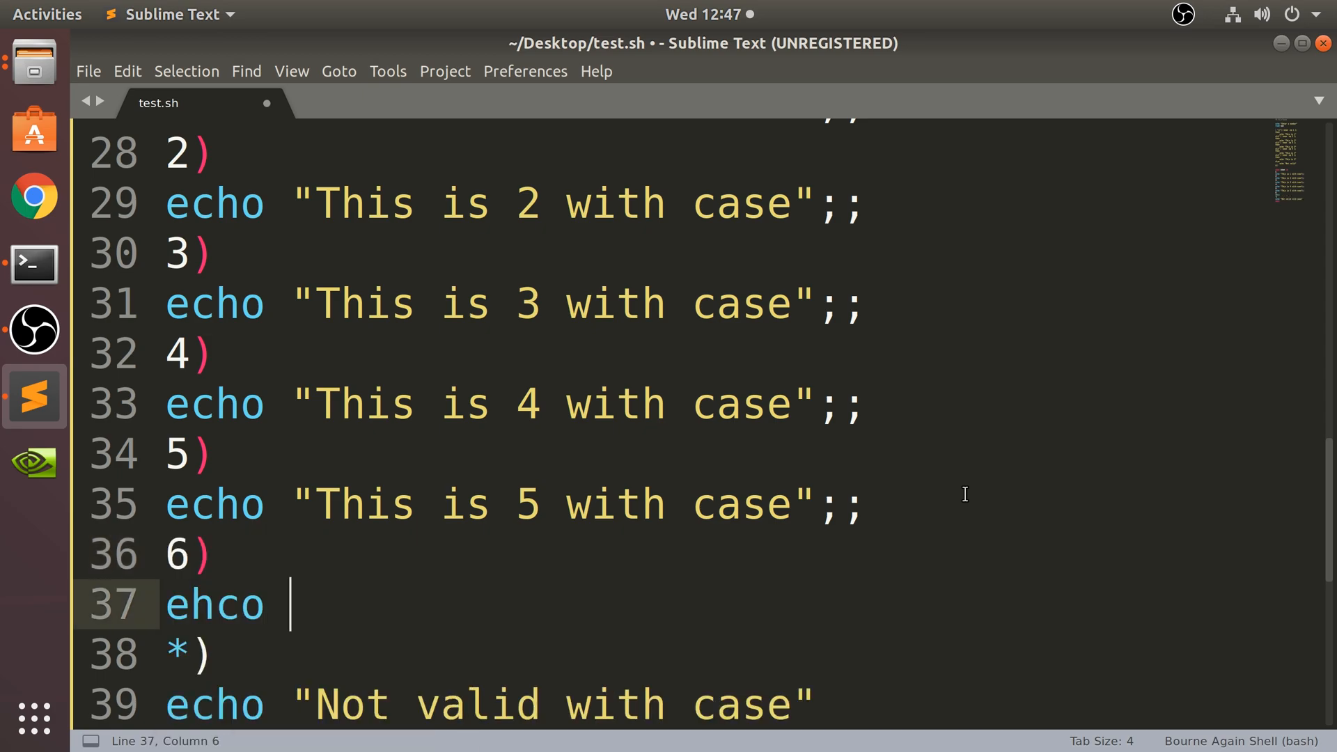
text(echo)
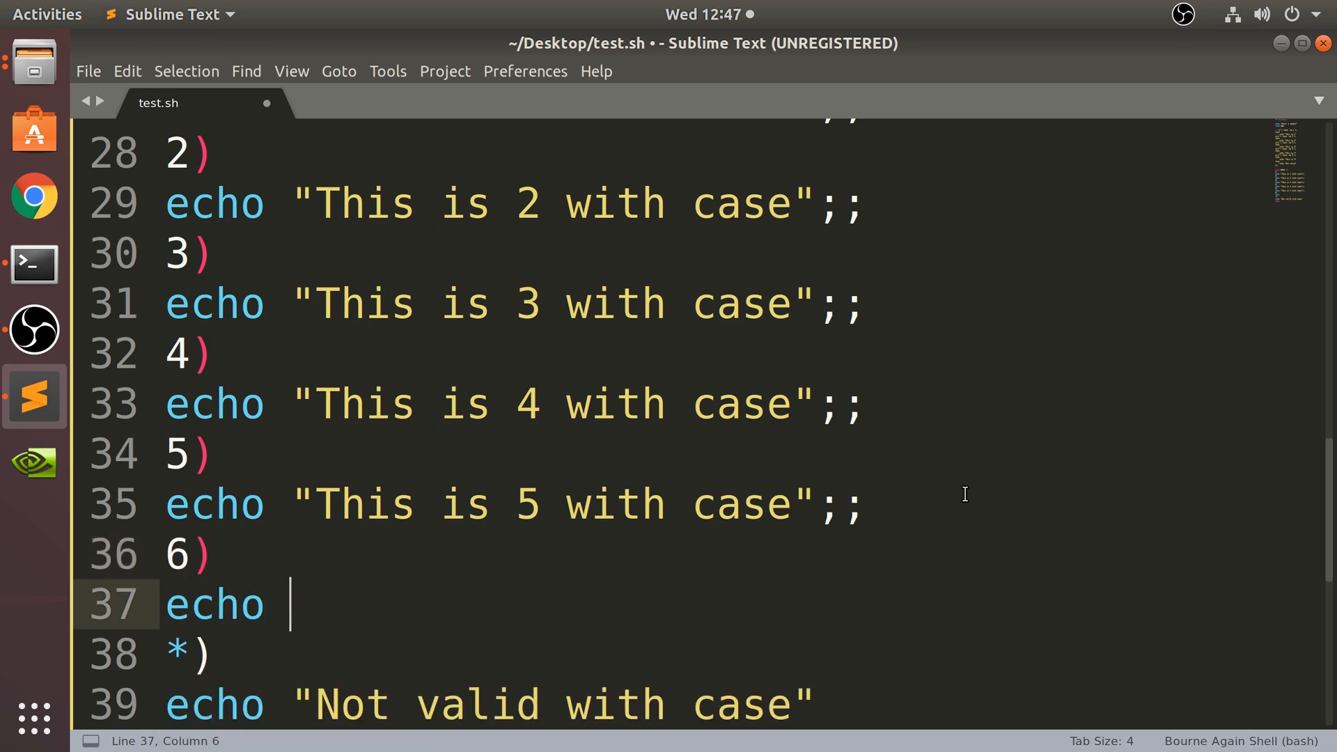